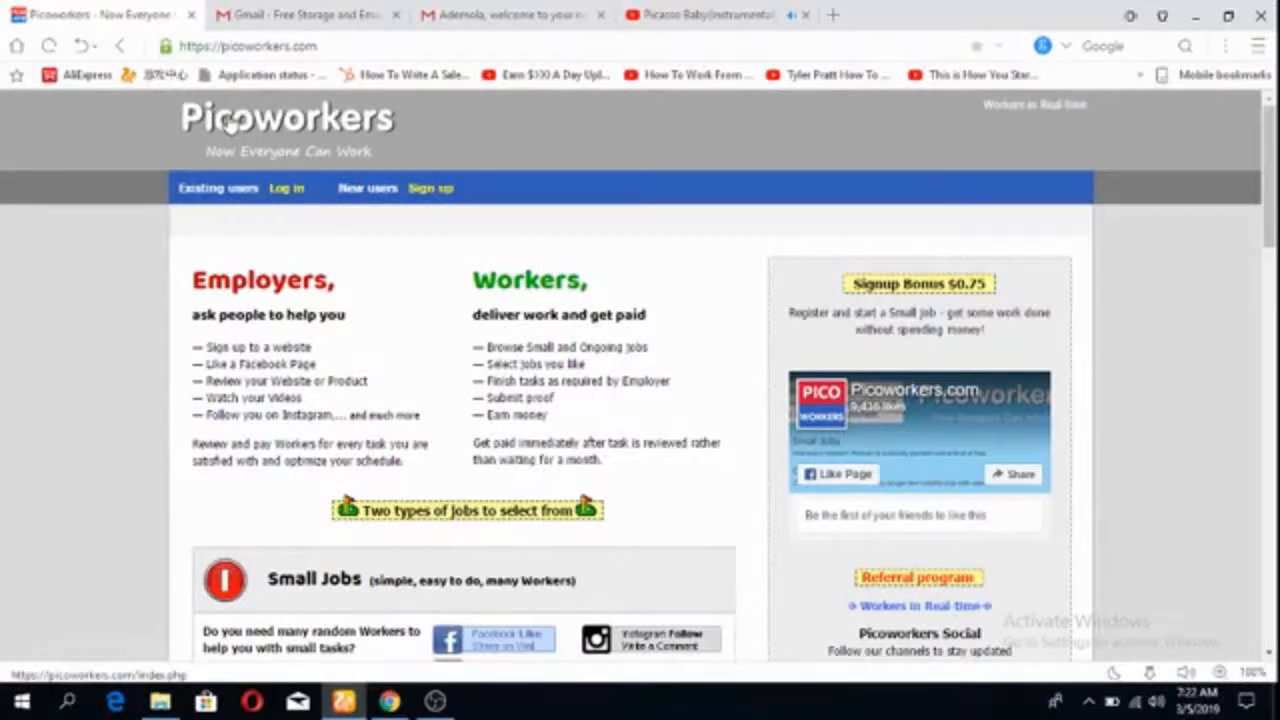
{"action": "mouse_move", "coordinate": [738, 116]}
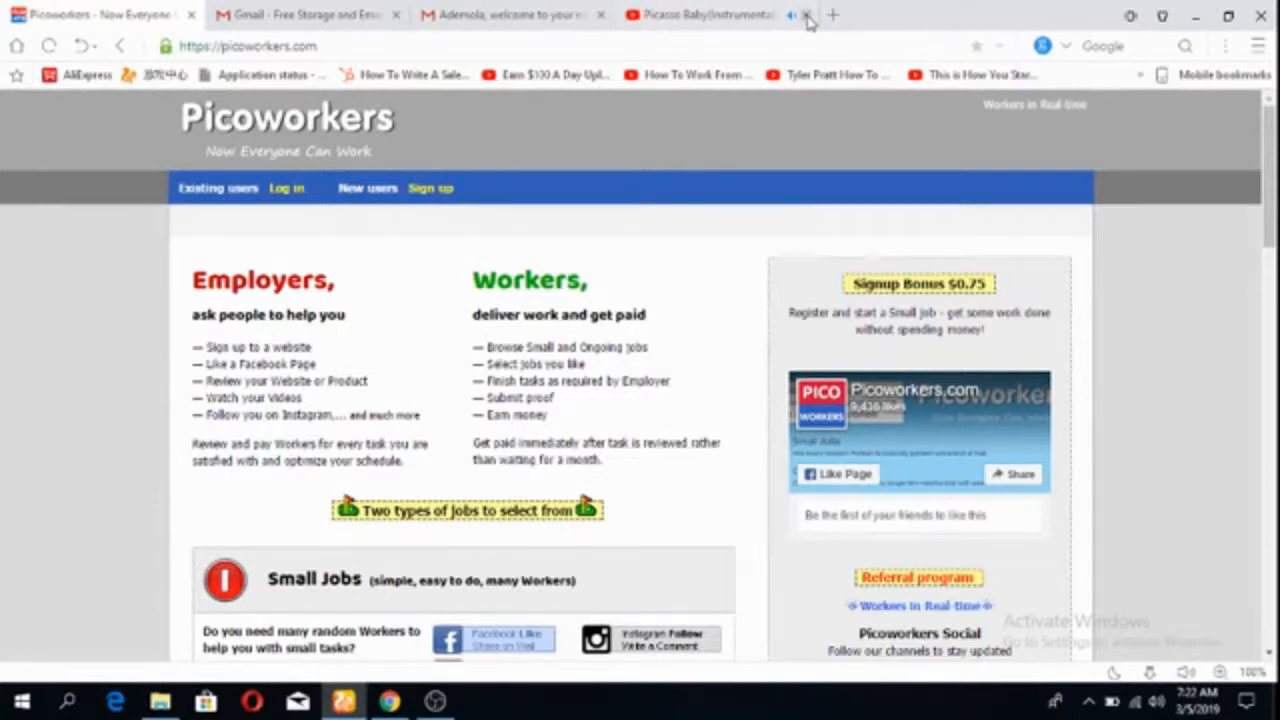
Go to the Picoworkers new-account sign-up page and reveal its form fields
{"action": "left_click", "coordinate": [806, 16]}
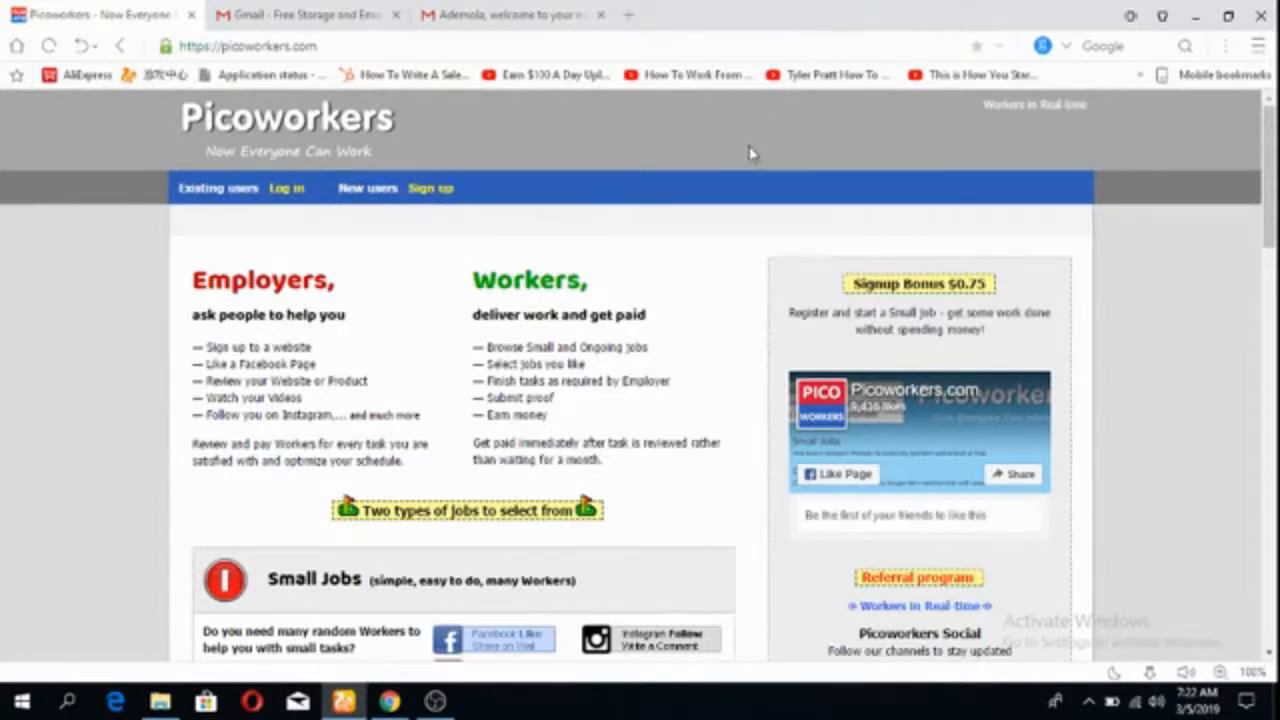
{"action": "mouse_move", "coordinate": [758, 140]}
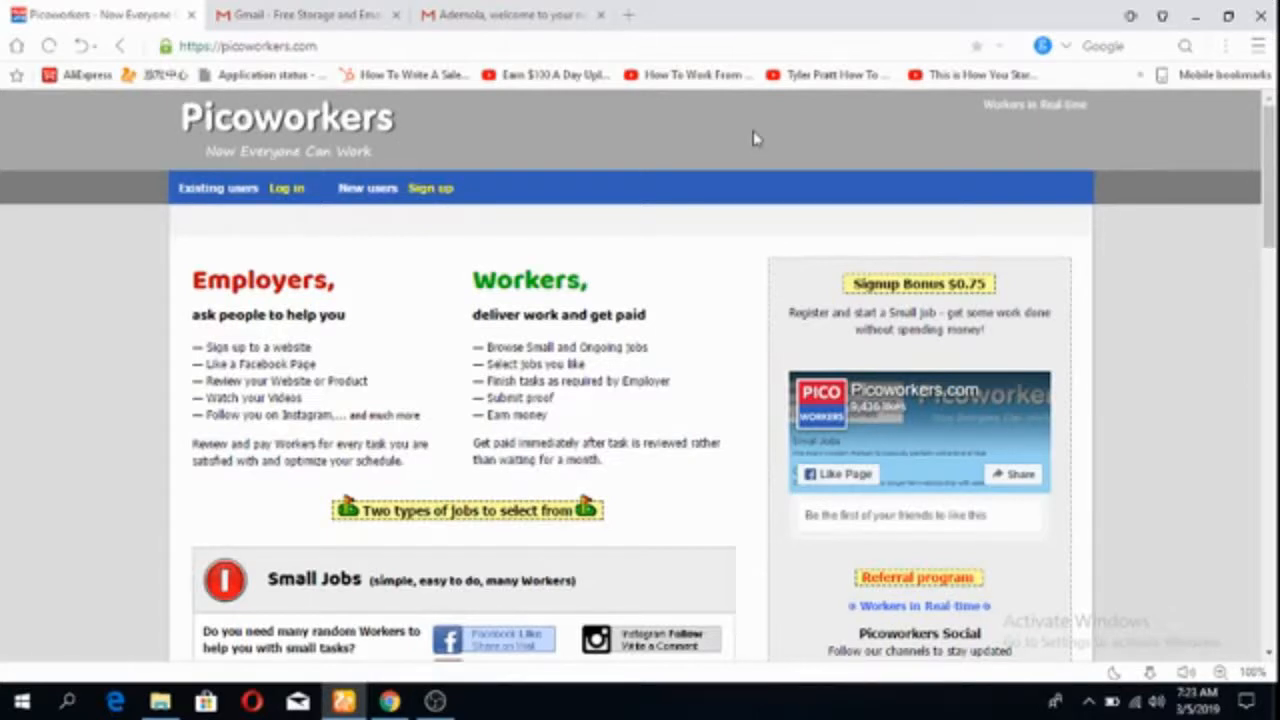
{"action": "mouse_move", "coordinate": [470, 208]}
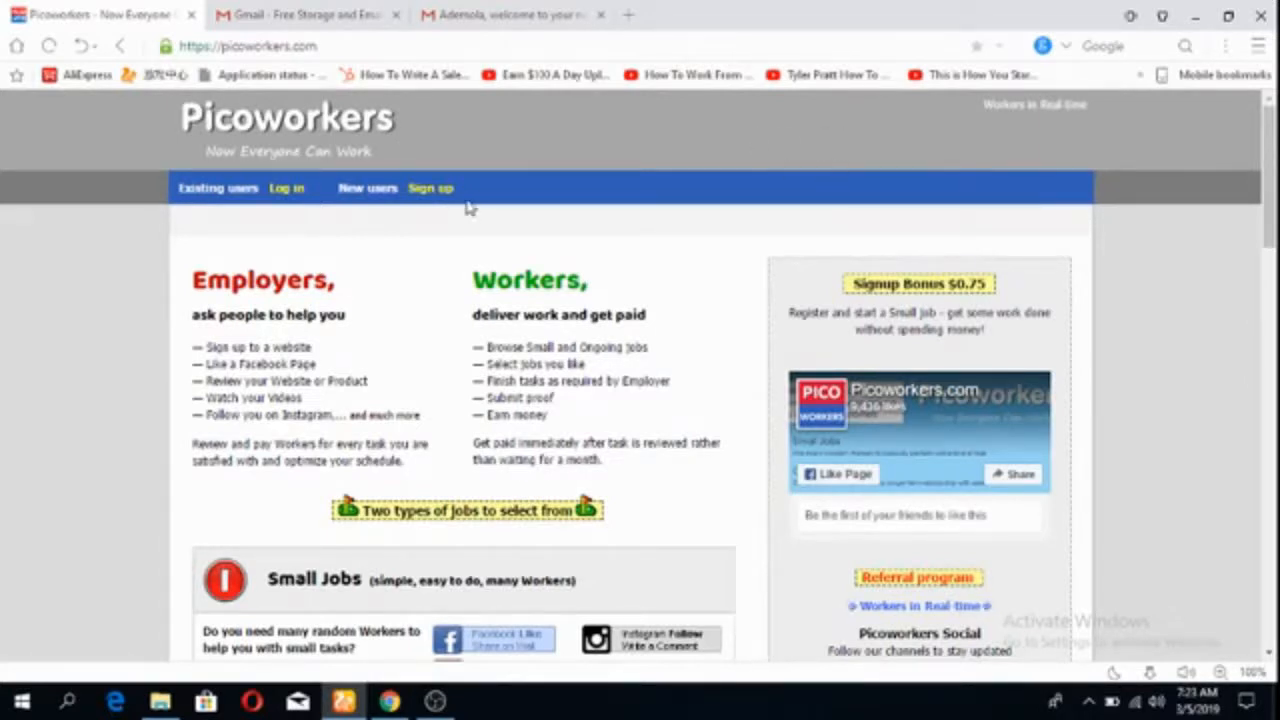
{"action": "mouse_move", "coordinate": [380, 176]}
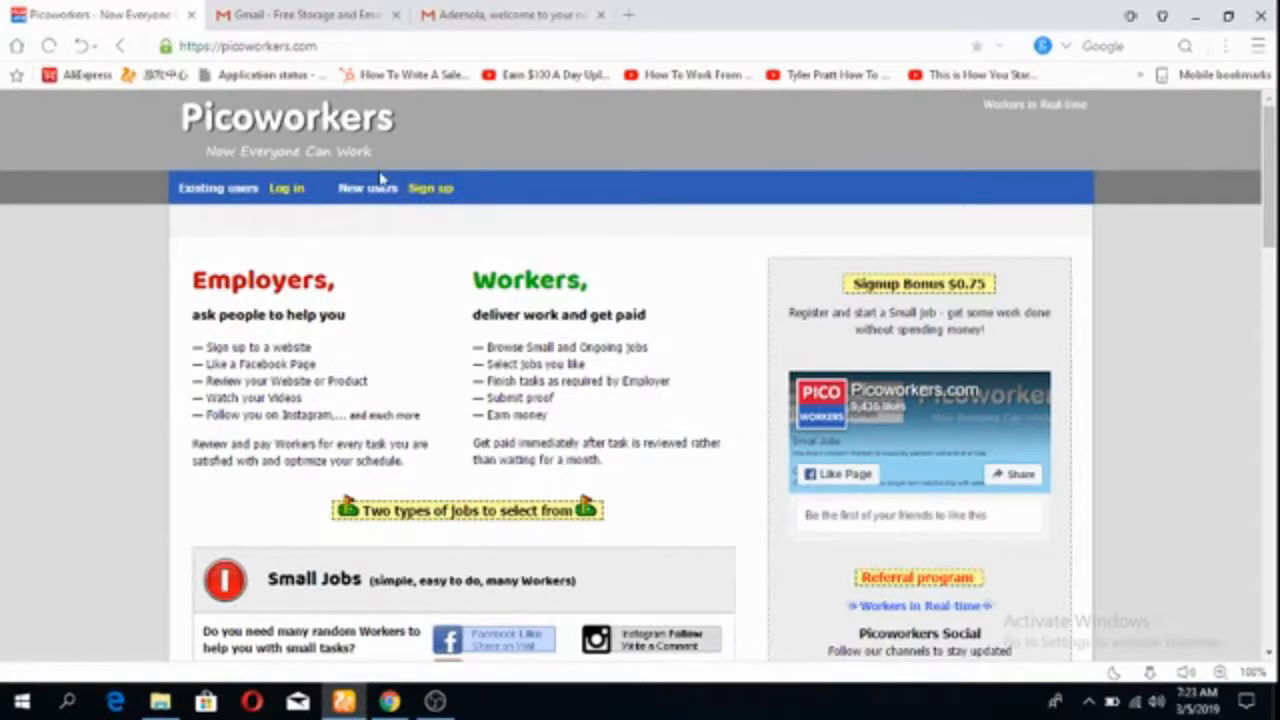
{"action": "mouse_move", "coordinate": [540, 200]}
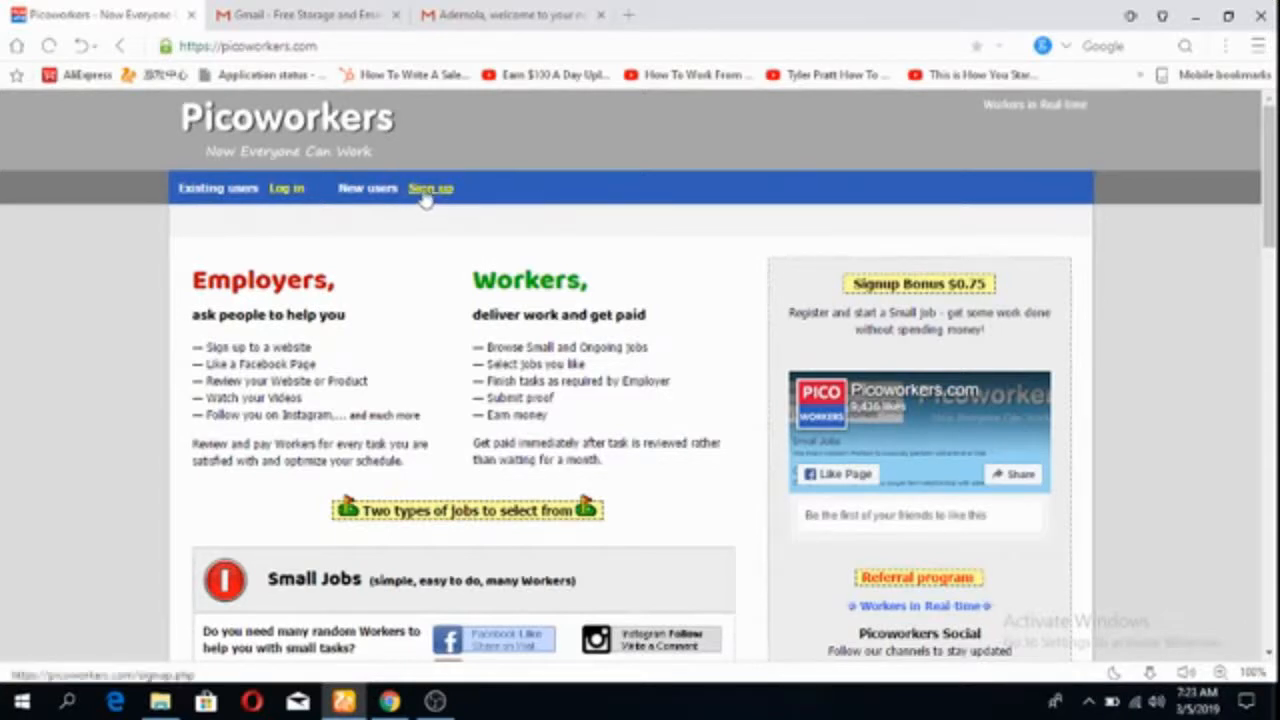
{"action": "left_click", "coordinate": [430, 188]}
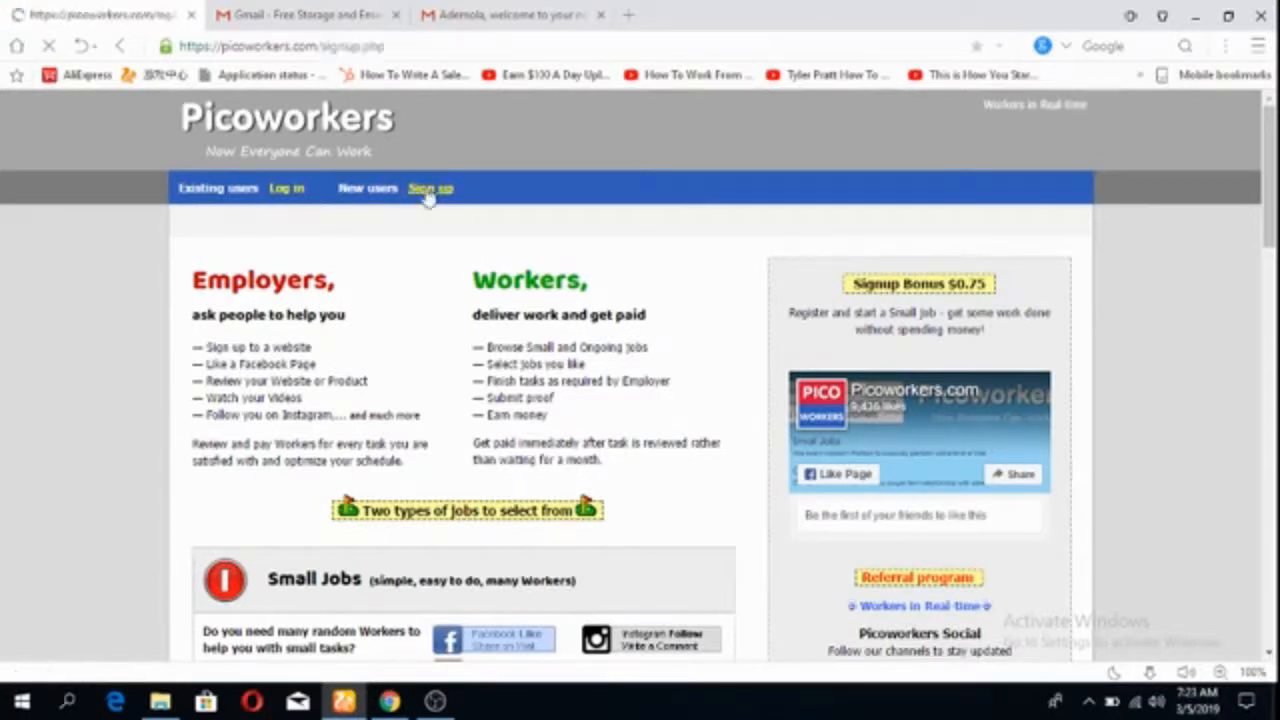
{"action": "left_click", "coordinate": [430, 188]}
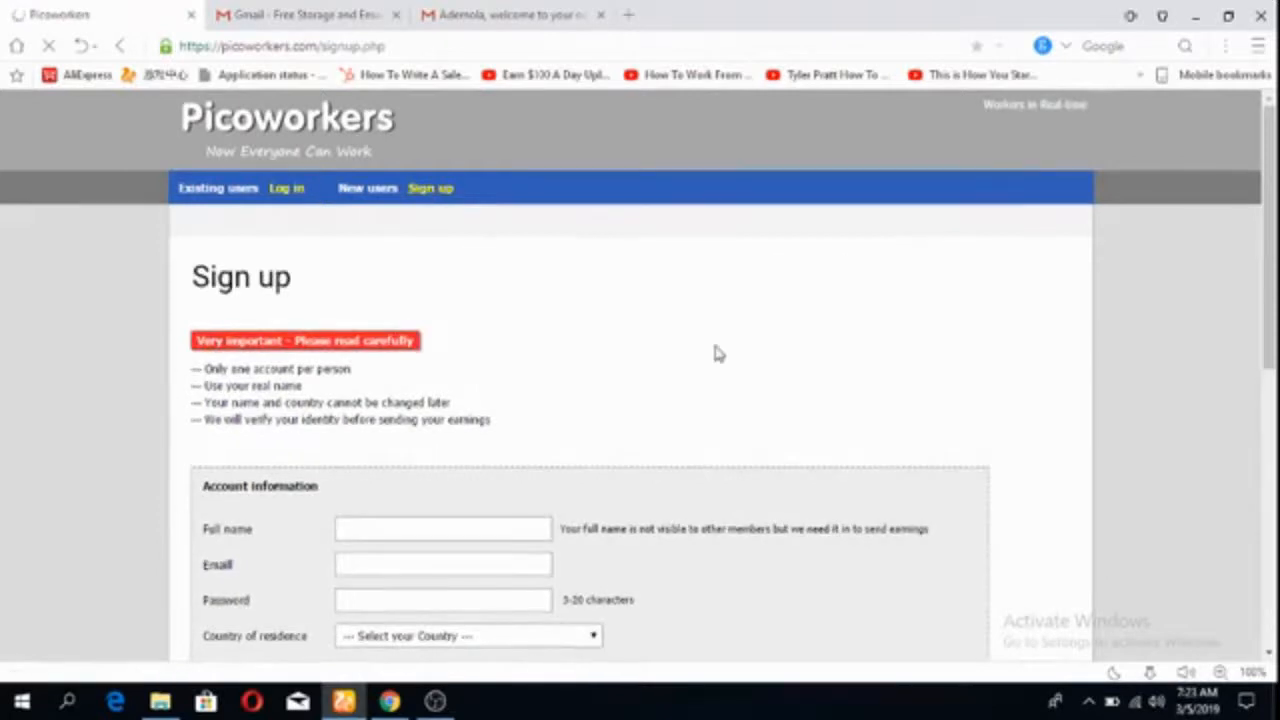
{"action": "scroll", "scroll_direction": "down", "scroll_amount": 3}
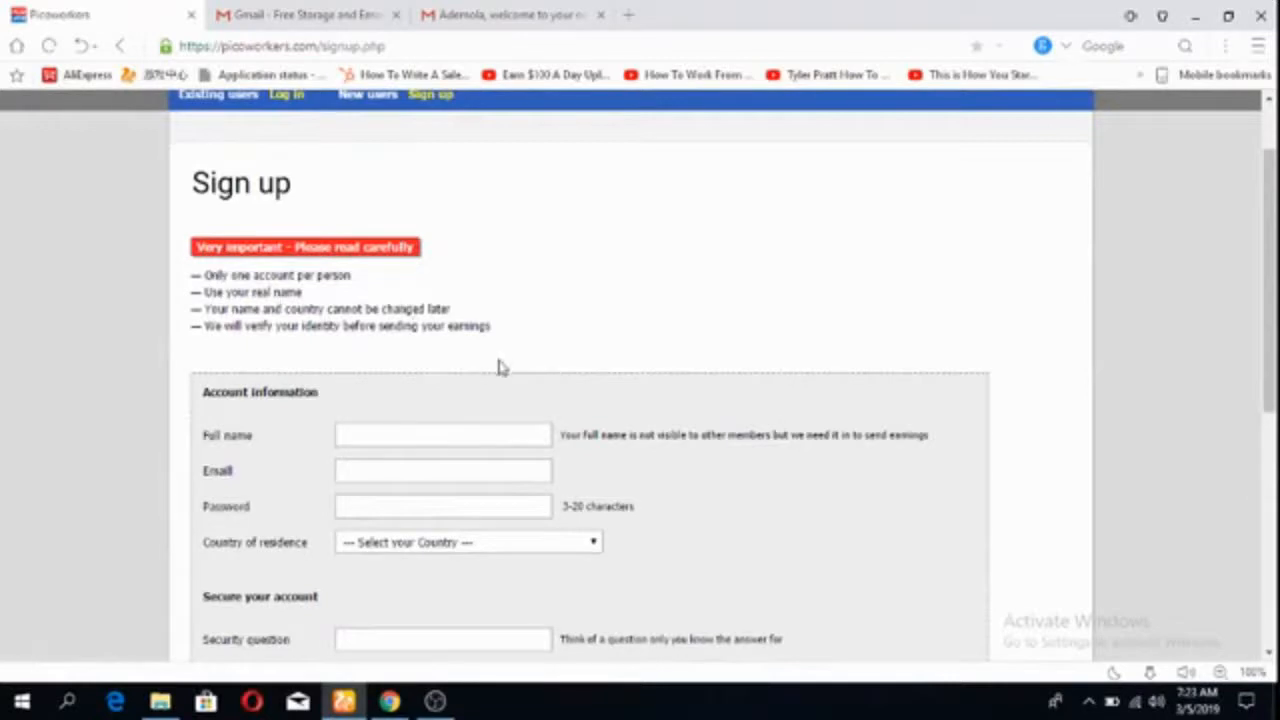
{"action": "mouse_move", "coordinate": [490, 388]}
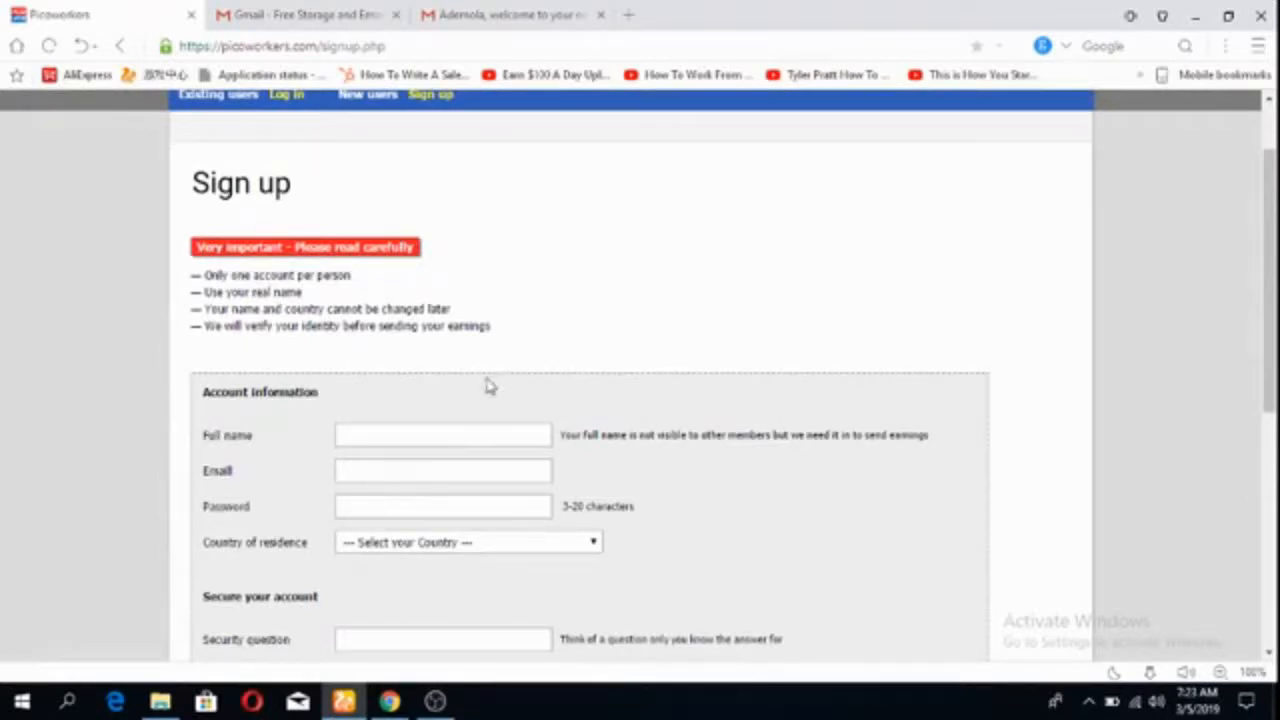
{"action": "scroll", "scroll_direction": "down", "scroll_amount": 3}
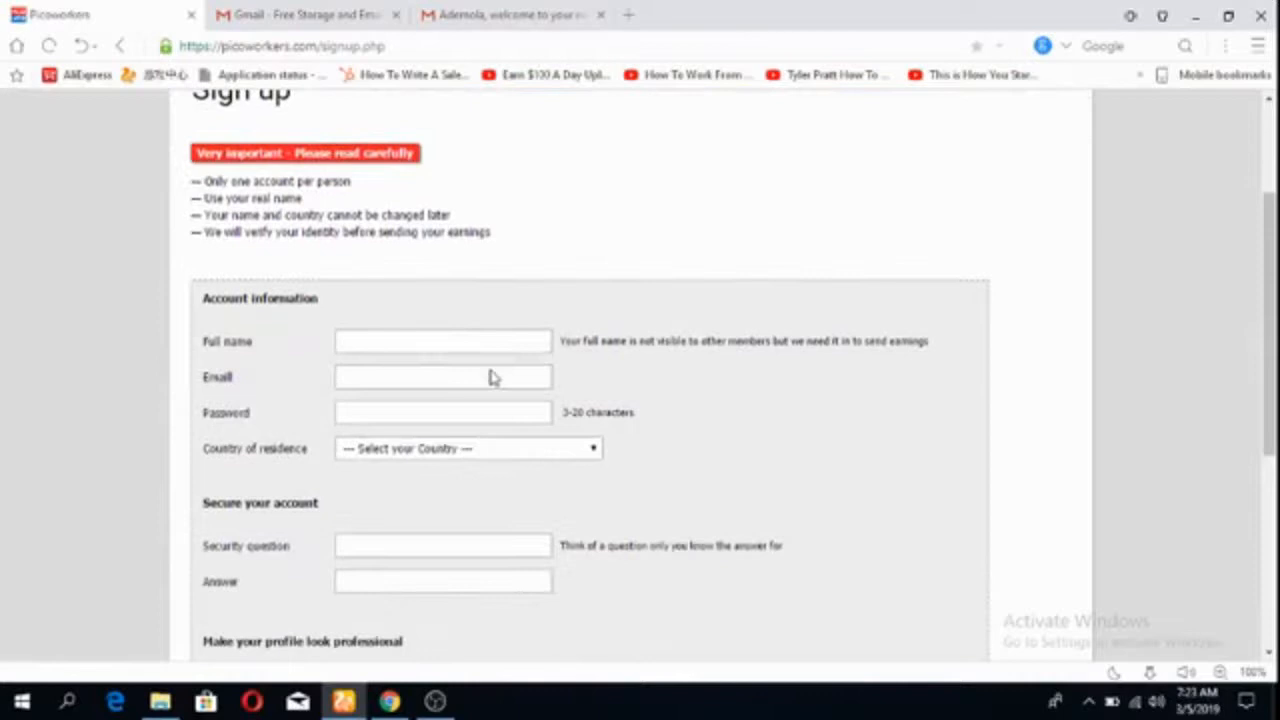
Enter the full name Ademola, the email address and the password on the sign-up form
{"action": "left_click", "coordinate": [442, 340]}
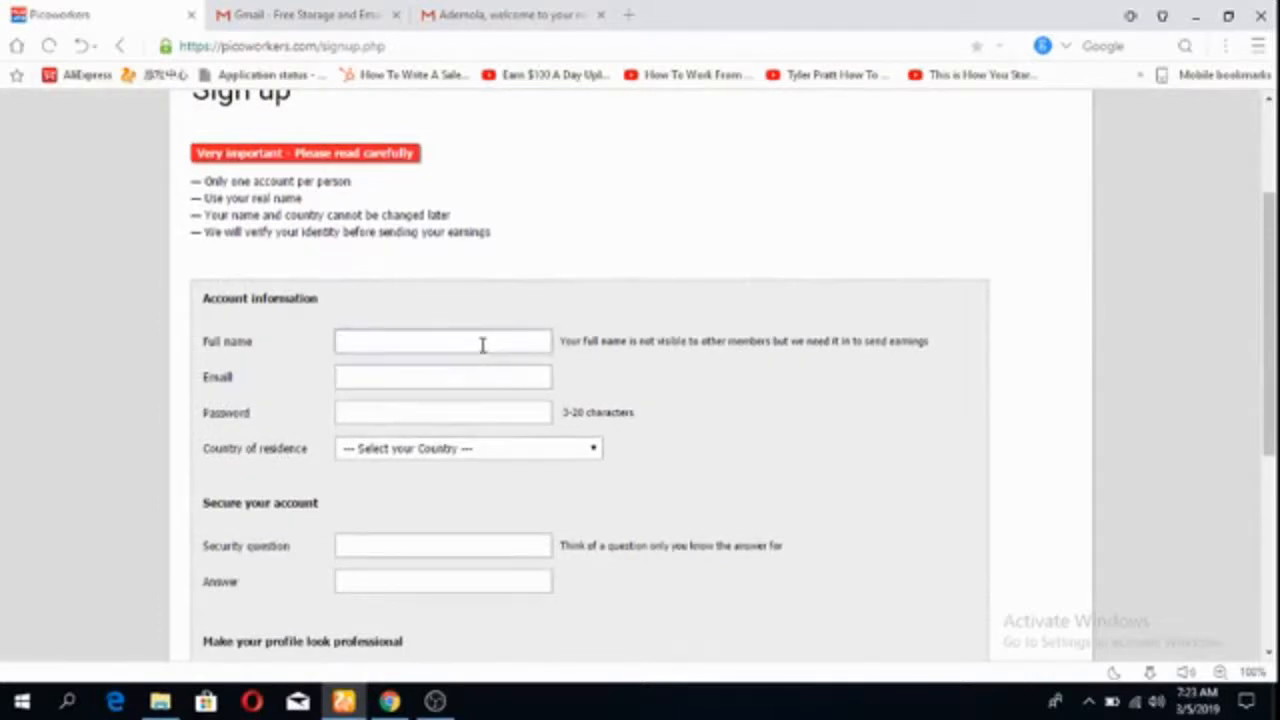
{"action": "left_click", "coordinate": [442, 340]}
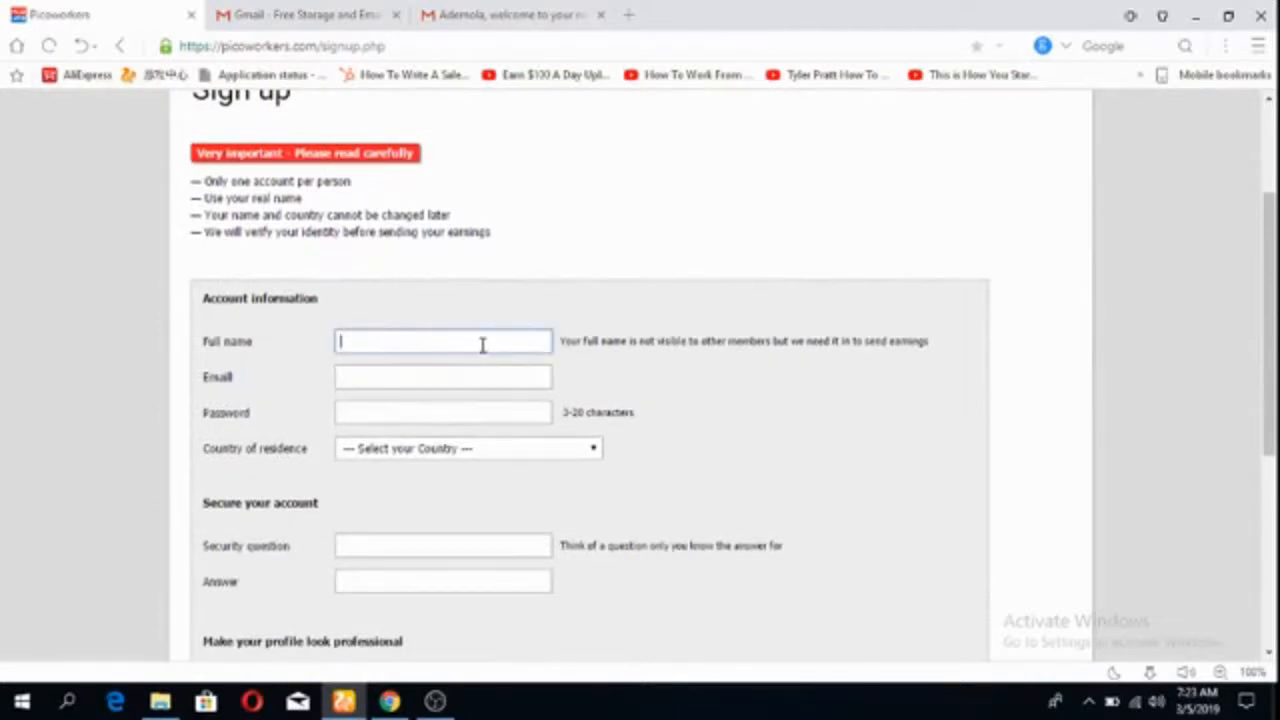
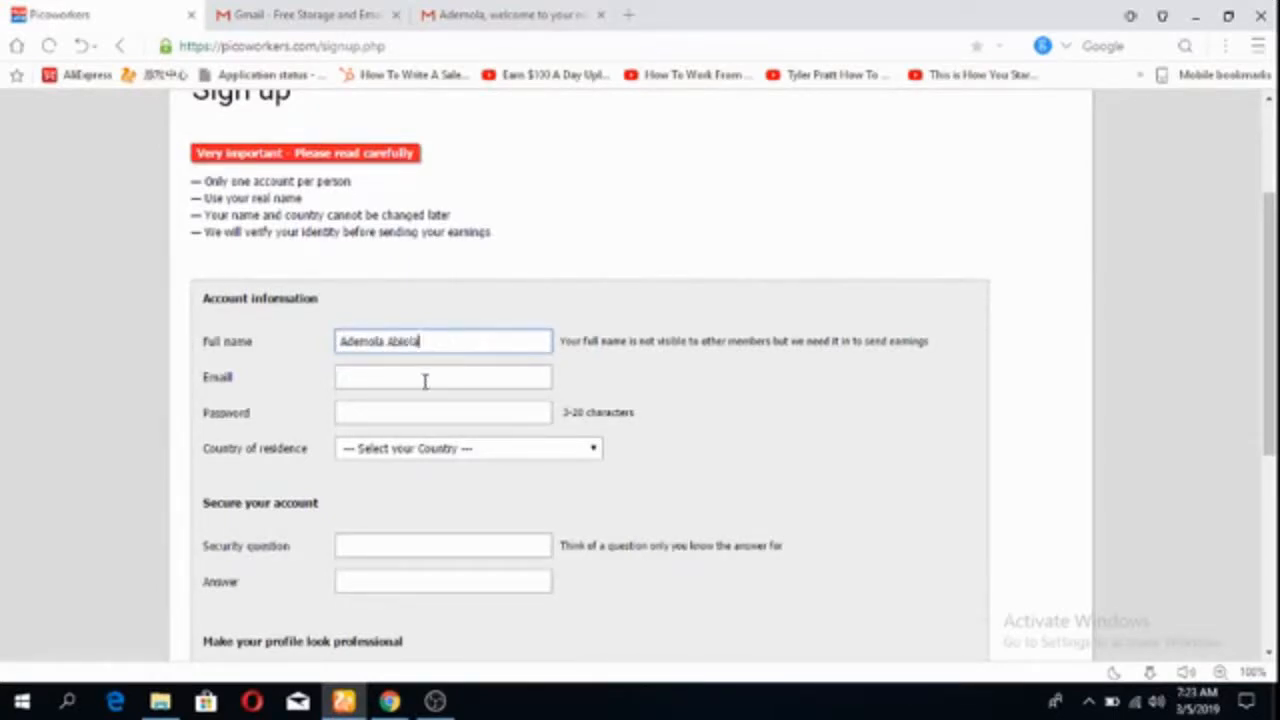
{"action": "left_click", "coordinate": [442, 376]}
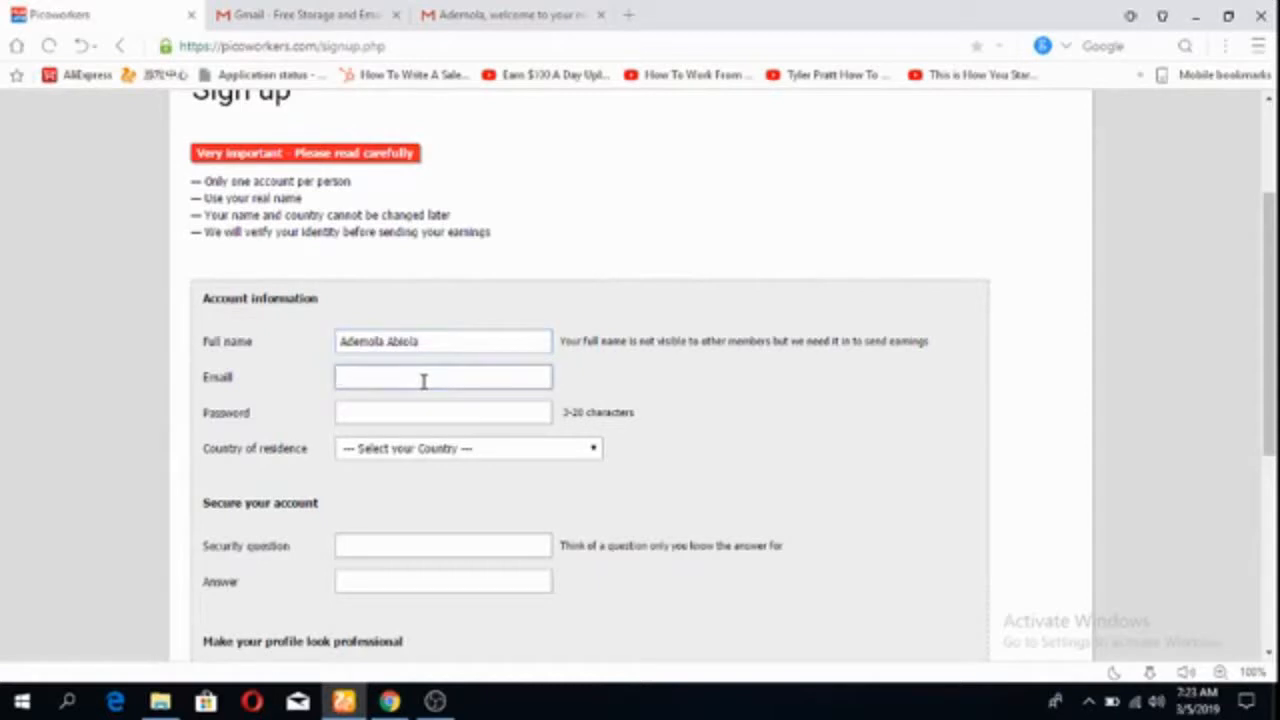
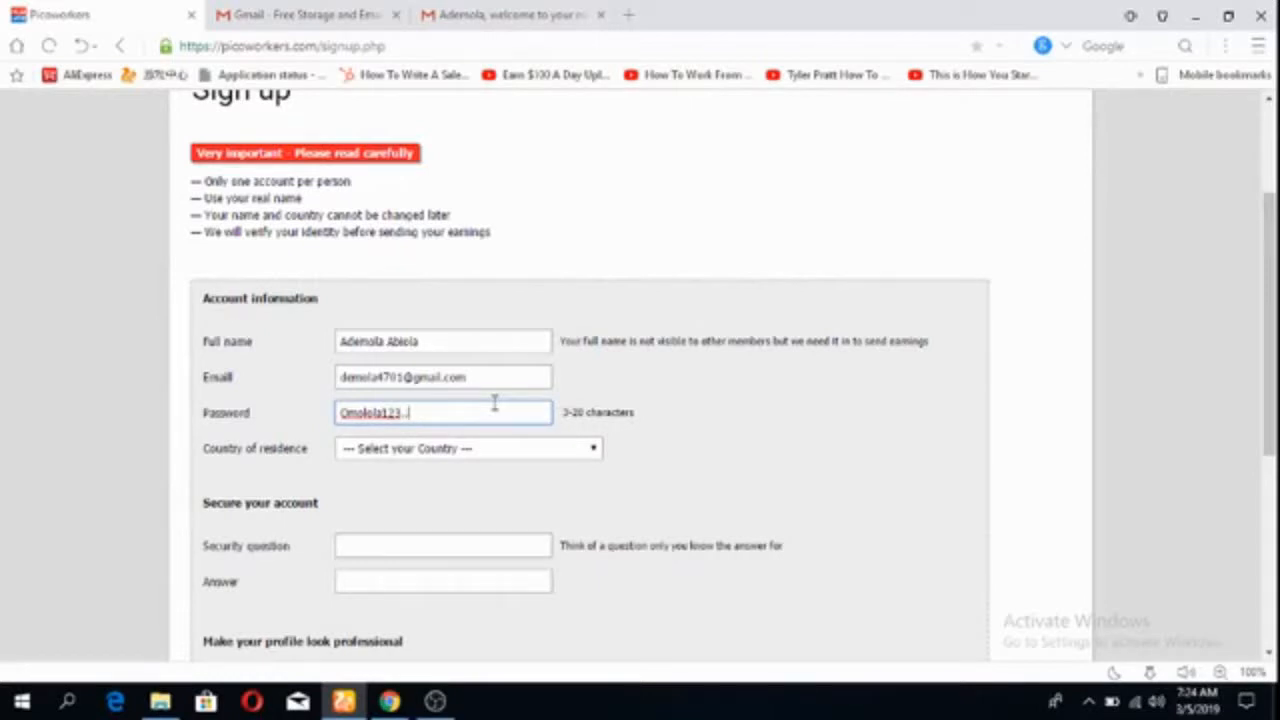
{"action": "mouse_move", "coordinate": [600, 456]}
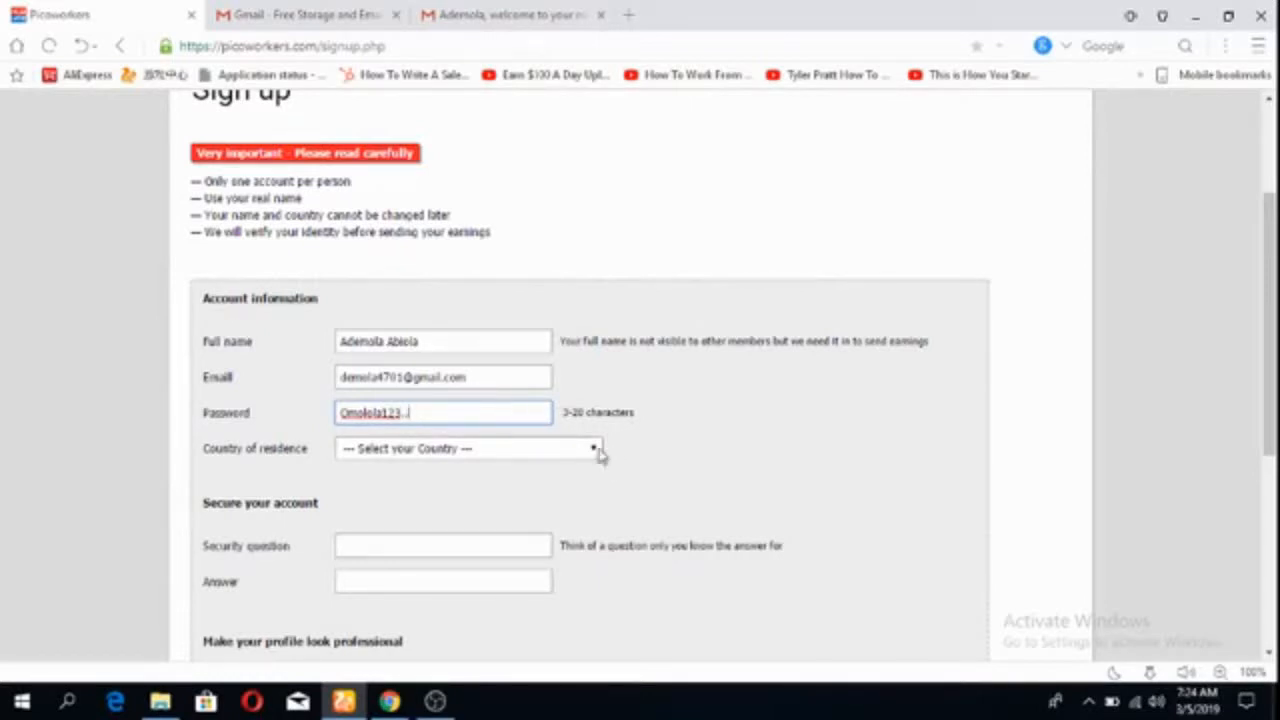
Choose Nigeria from the country-of-residence list
{"action": "left_click", "coordinate": [468, 448]}
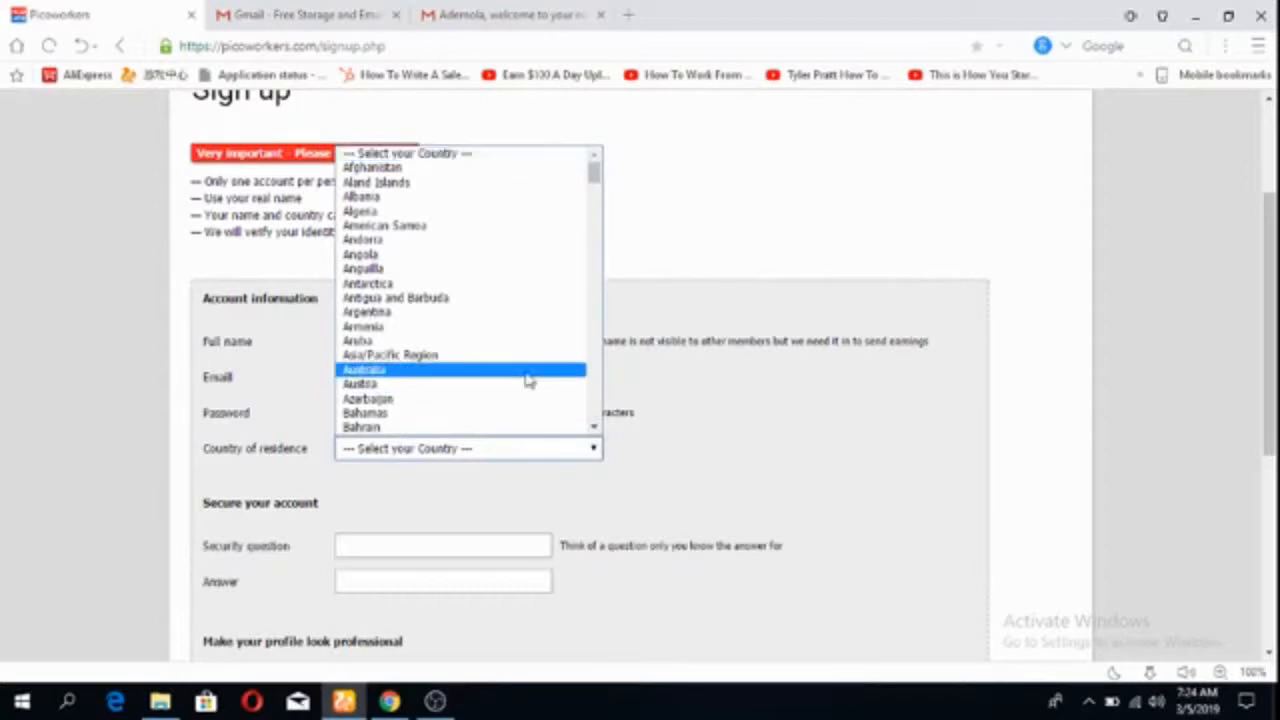
{"action": "scroll", "scroll_direction": "down", "scroll_amount": 3}
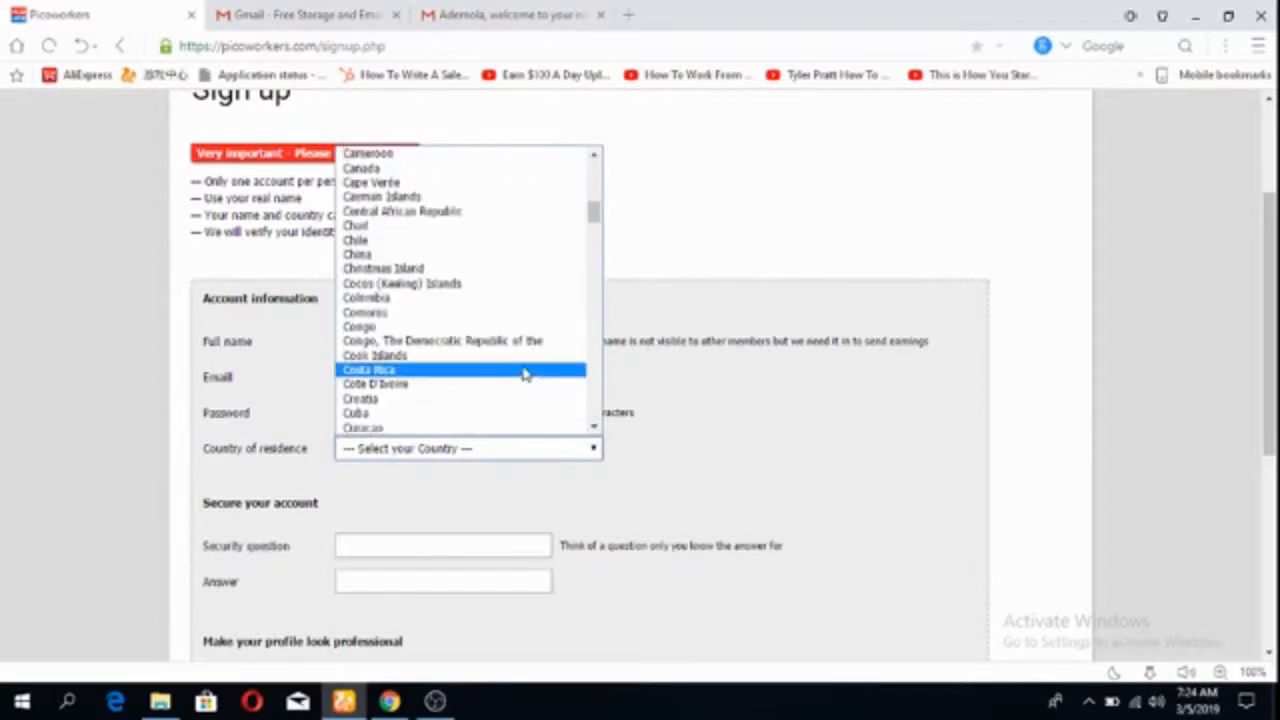
{"action": "scroll", "scroll_direction": "down", "scroll_amount": 3}
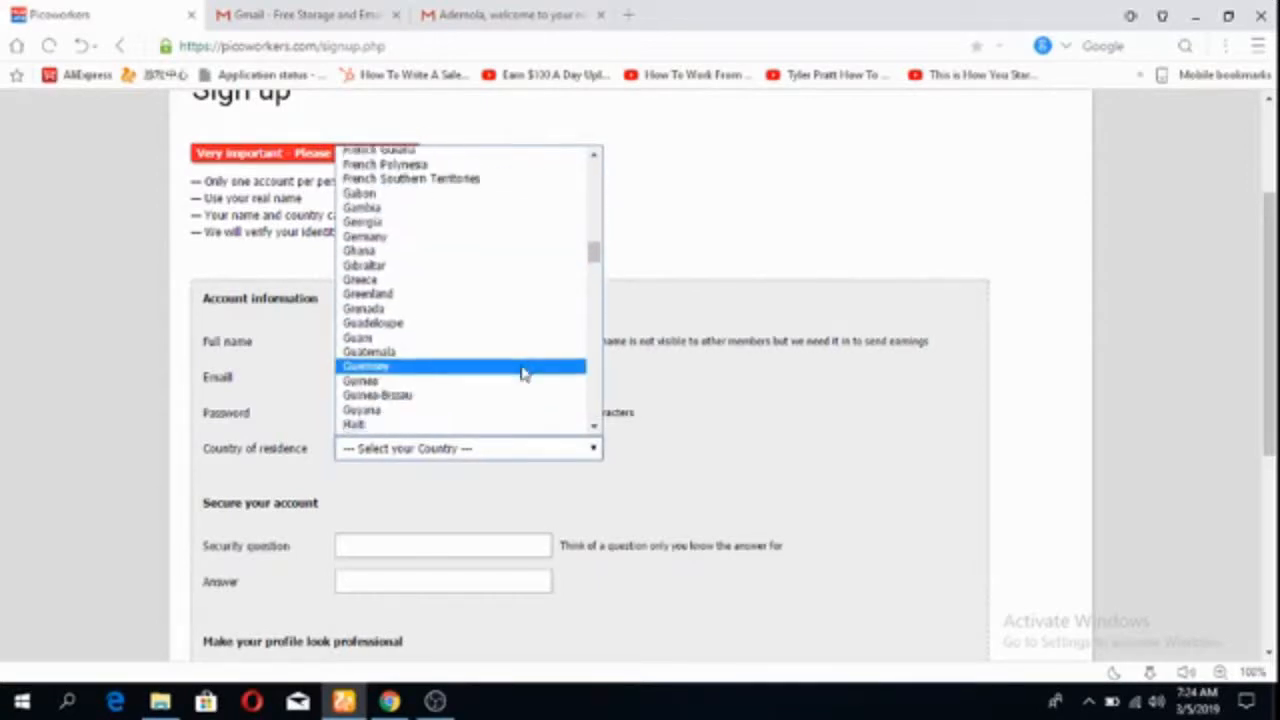
{"action": "scroll", "scroll_direction": "down", "scroll_amount": 3}
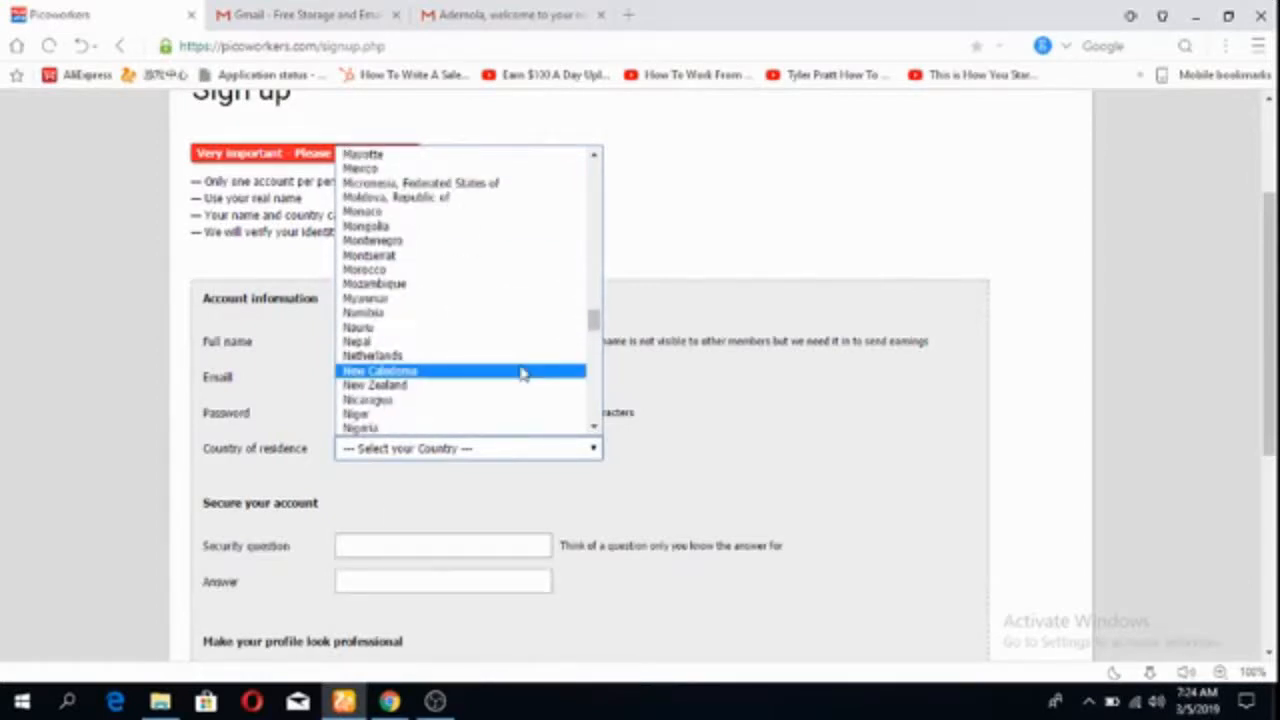
{"action": "left_click", "coordinate": [360, 428]}
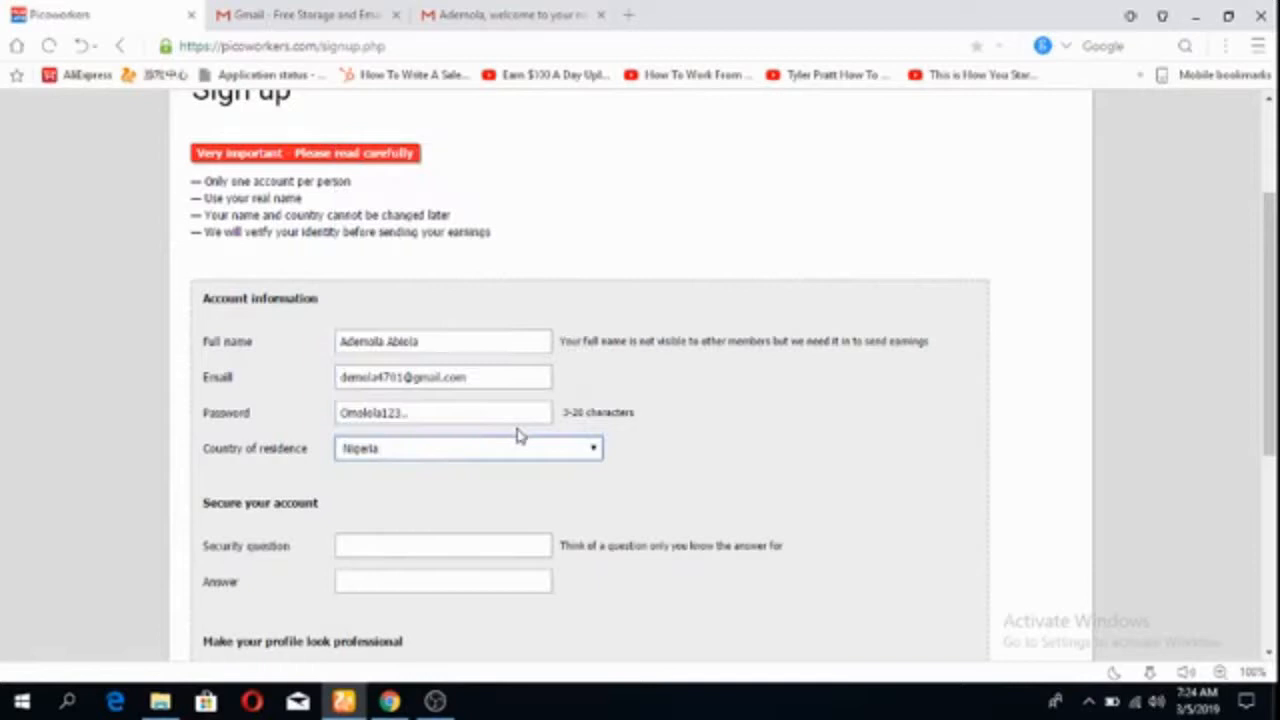
Enter 'Mother's maiden name' as the security question and move to the answer field
{"action": "scroll", "scroll_direction": "down", "scroll_amount": 3}
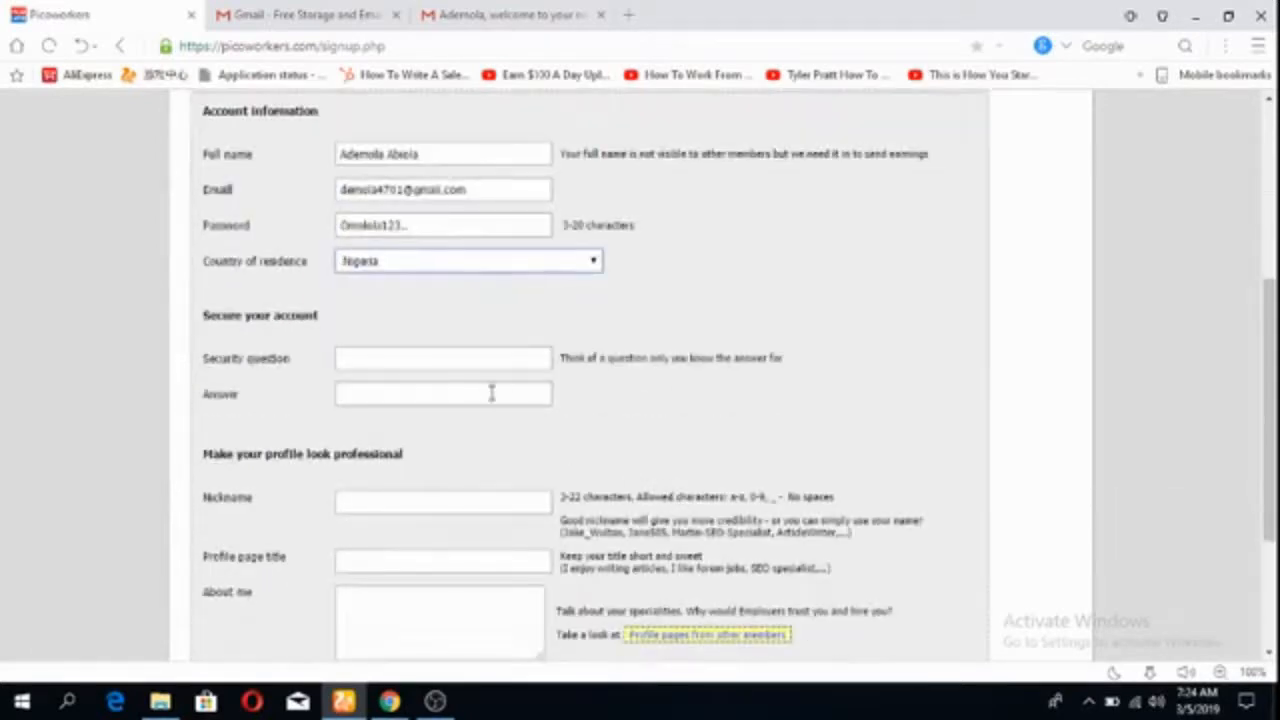
{"action": "left_click", "coordinate": [442, 358]}
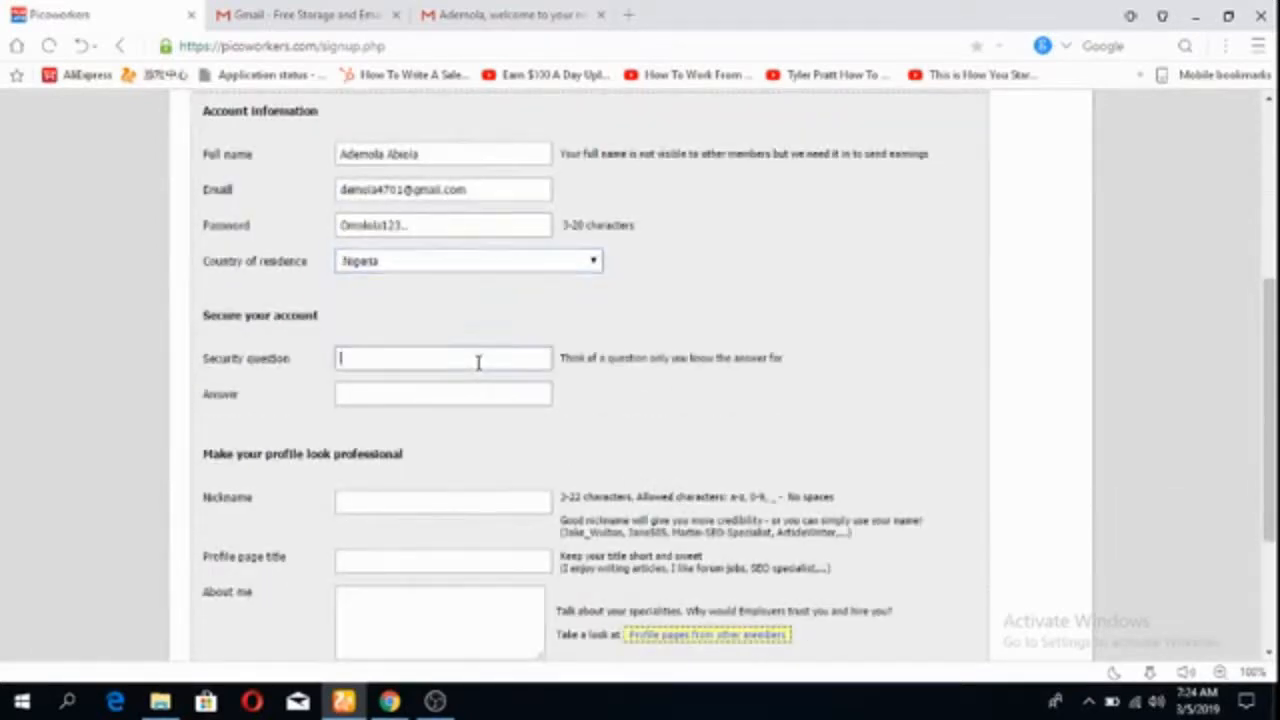
{"action": "left_click", "coordinate": [442, 358]}
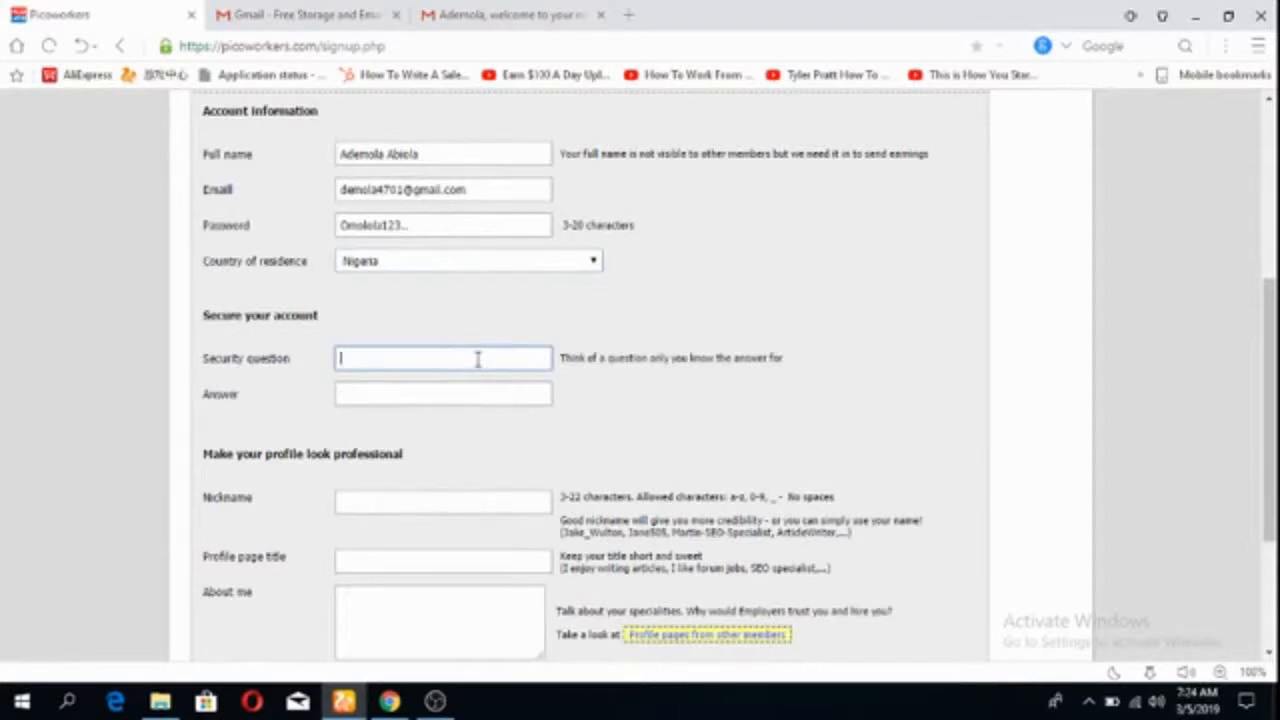
{"action": "type", "text": "N"}
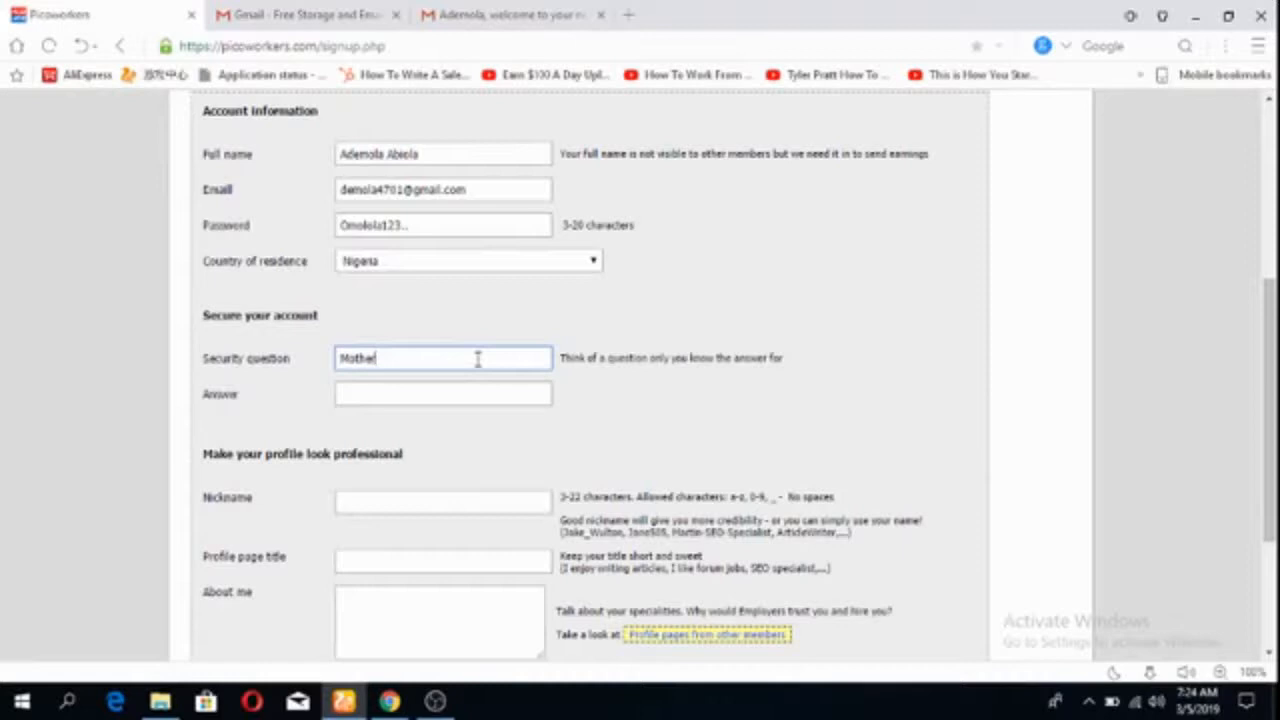
{"action": "type", "text": "'s maiden nam"}
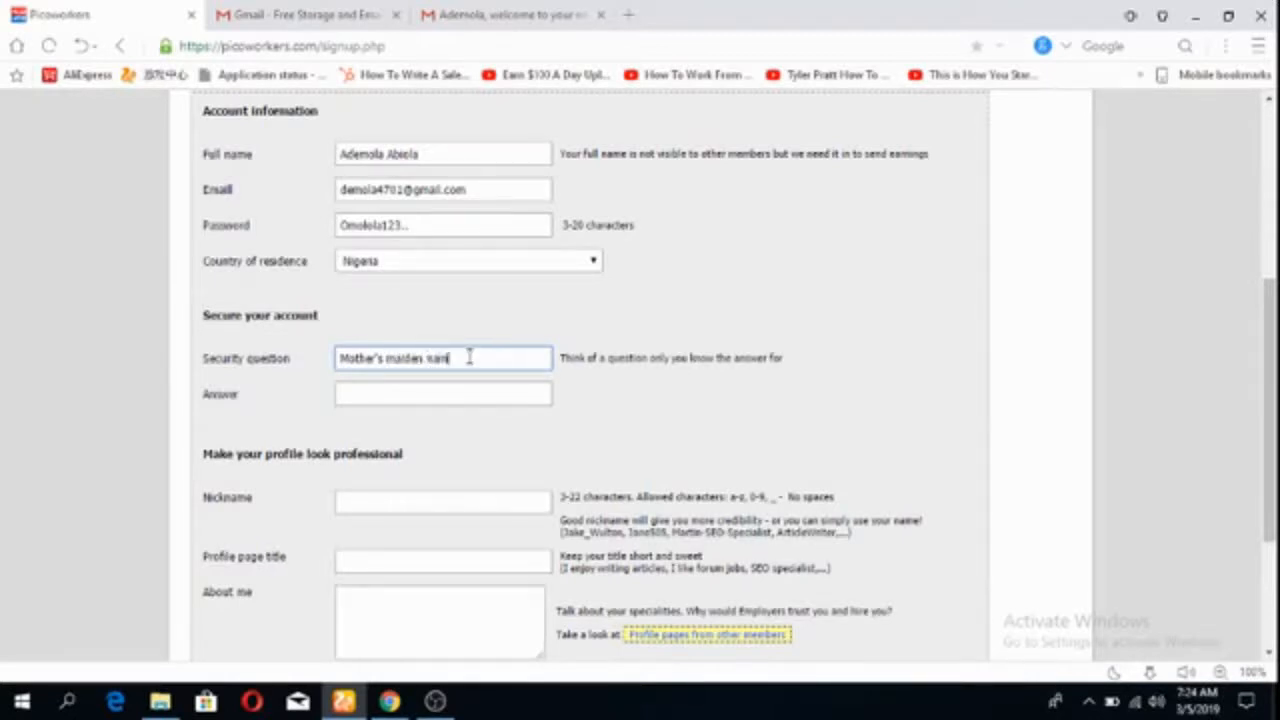
{"action": "left_click", "coordinate": [442, 392]}
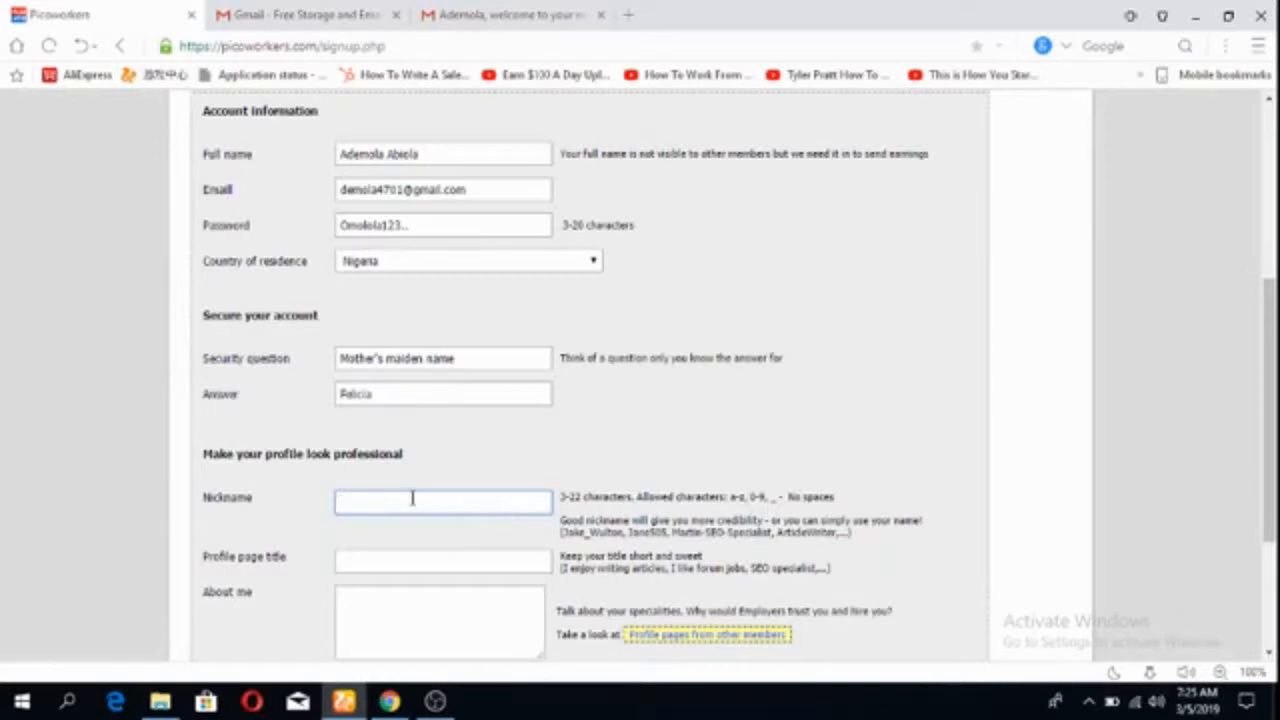
Enter nickname Ademola, profile title 'social media' and an about-me ending 'internet marketing guru.'
{"action": "type", "text": "Ademola4701"}
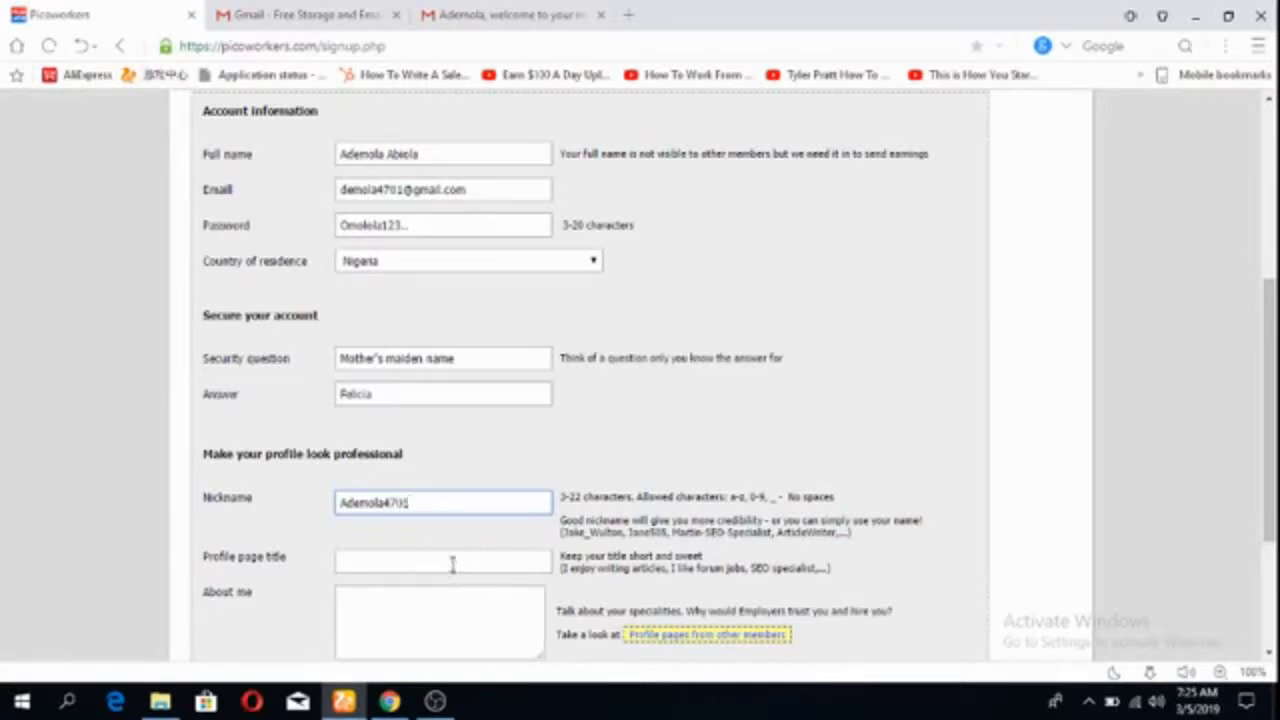
{"action": "left_click", "coordinate": [444, 560]}
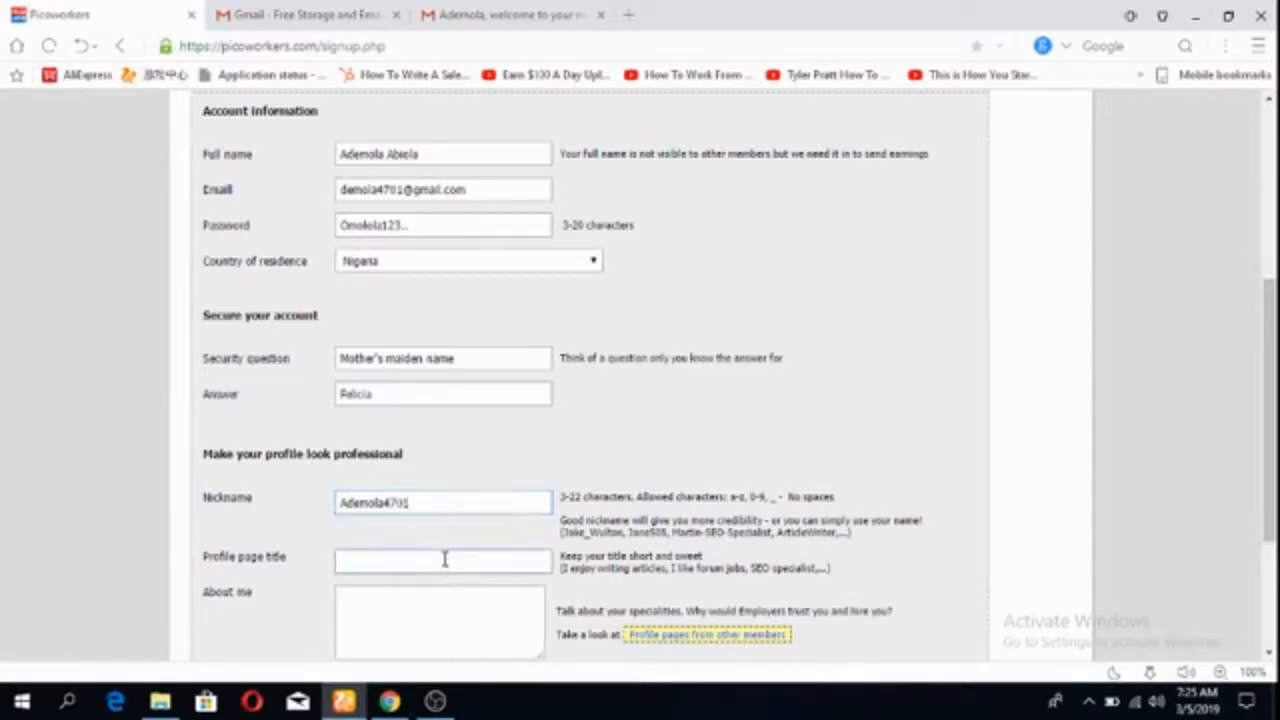
{"action": "left_click", "coordinate": [444, 560]}
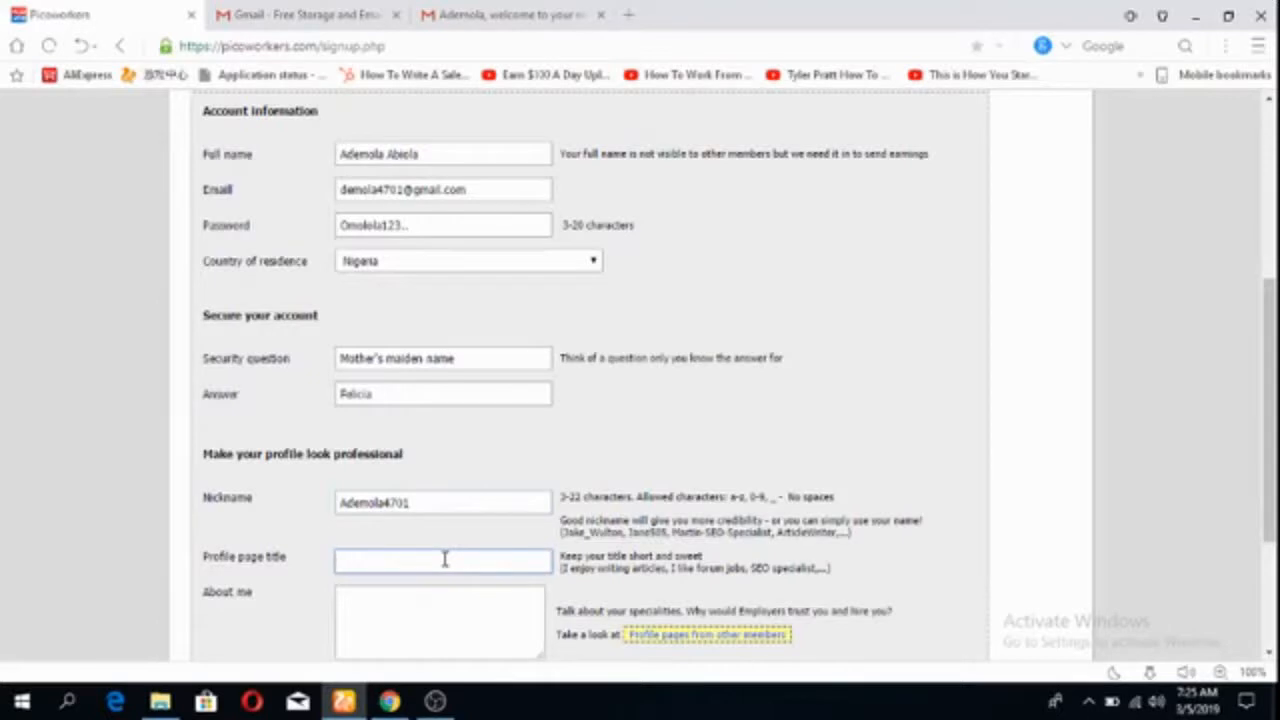
{"action": "scroll", "scroll_direction": "down", "scroll_amount": 3}
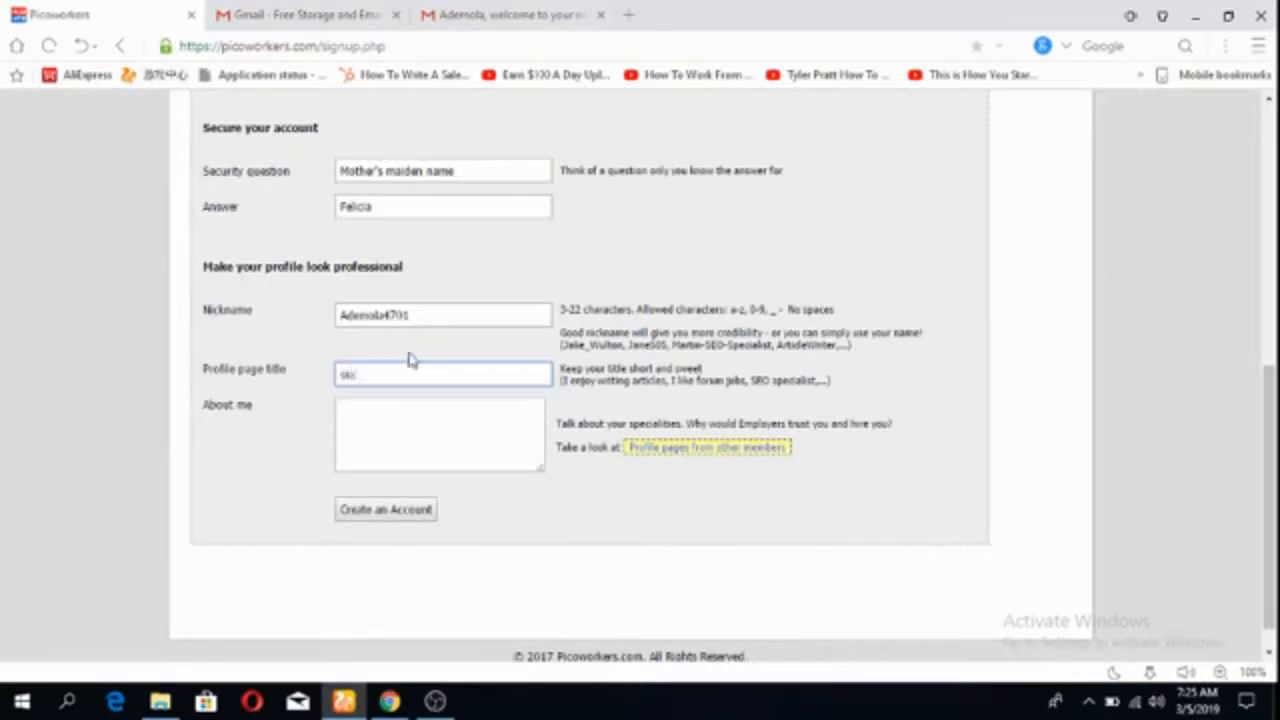
{"action": "type", "text": "social media"}
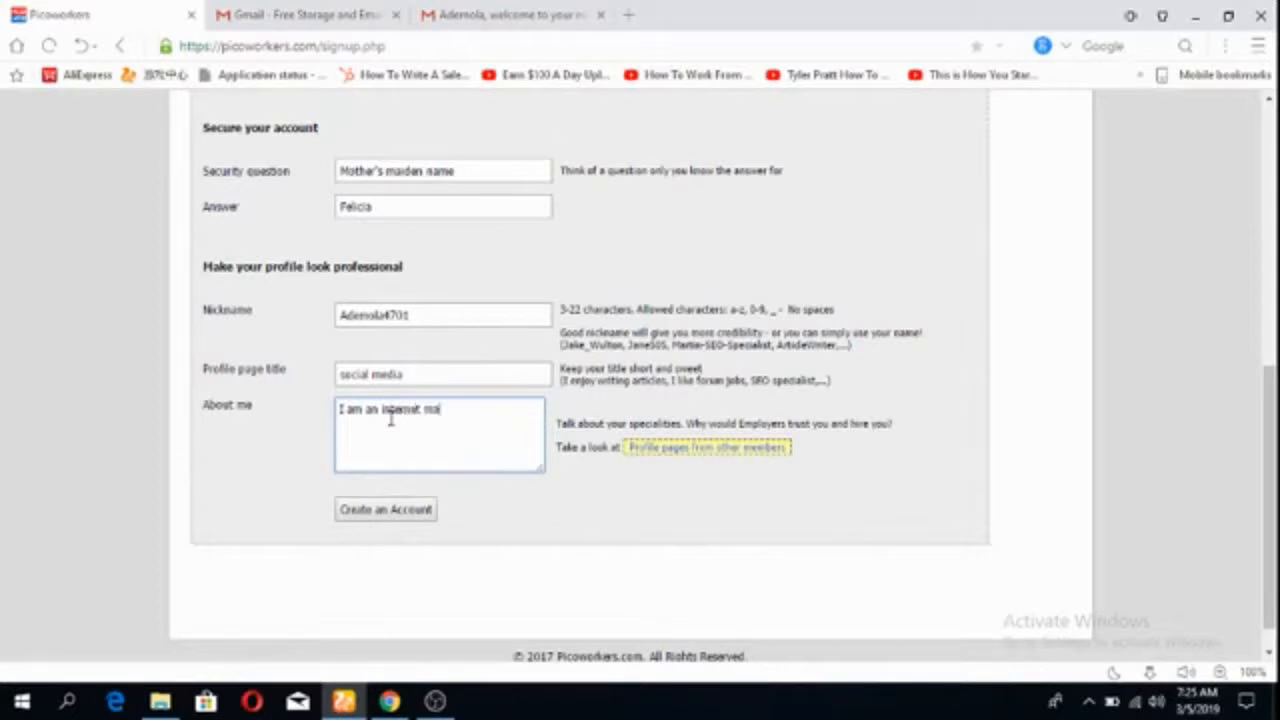
{"action": "type", "text": "marketing"}
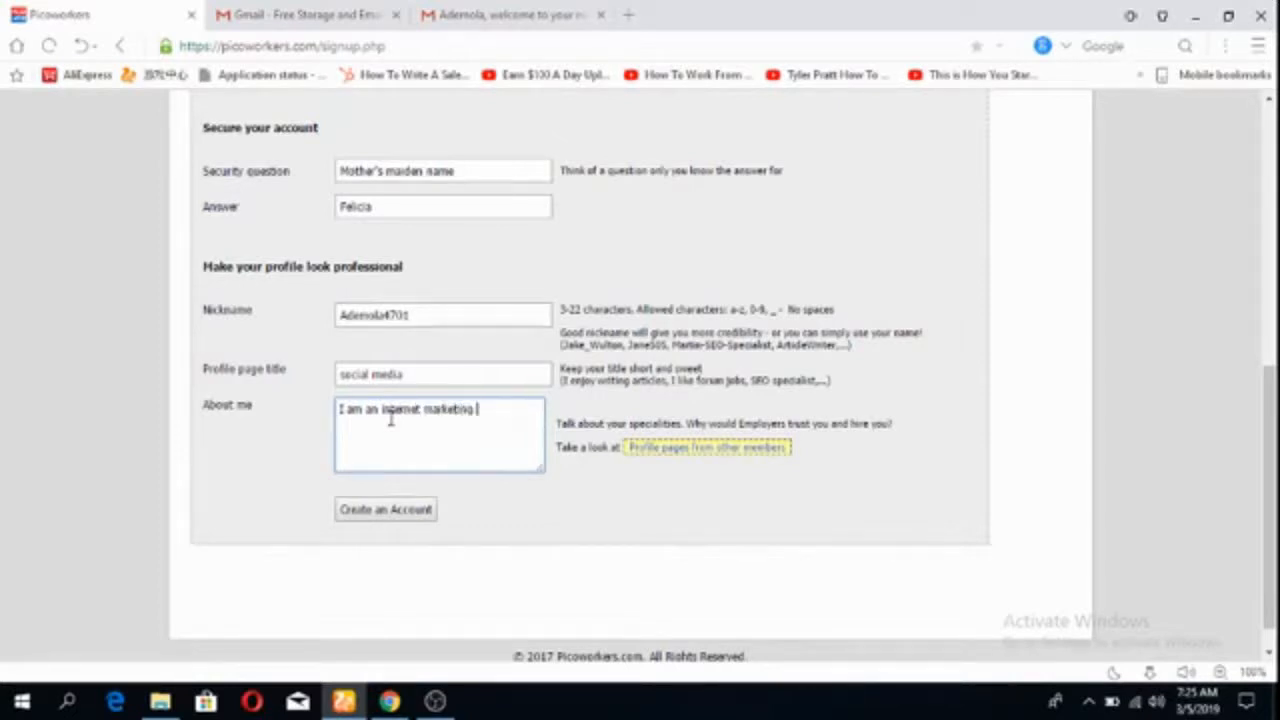
{"action": "type", "text": "guru."}
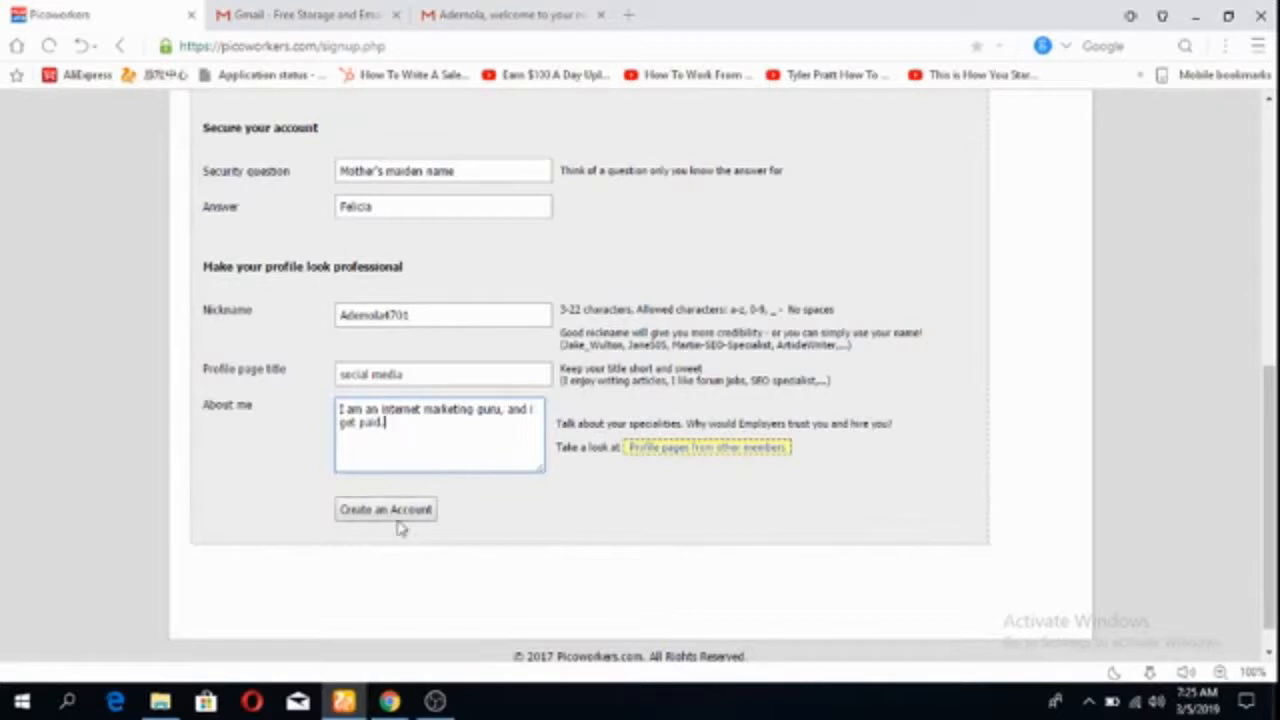
Submit the completed form with Create an Account to register the new Picoworkers account
{"action": "left_click", "coordinate": [384, 510]}
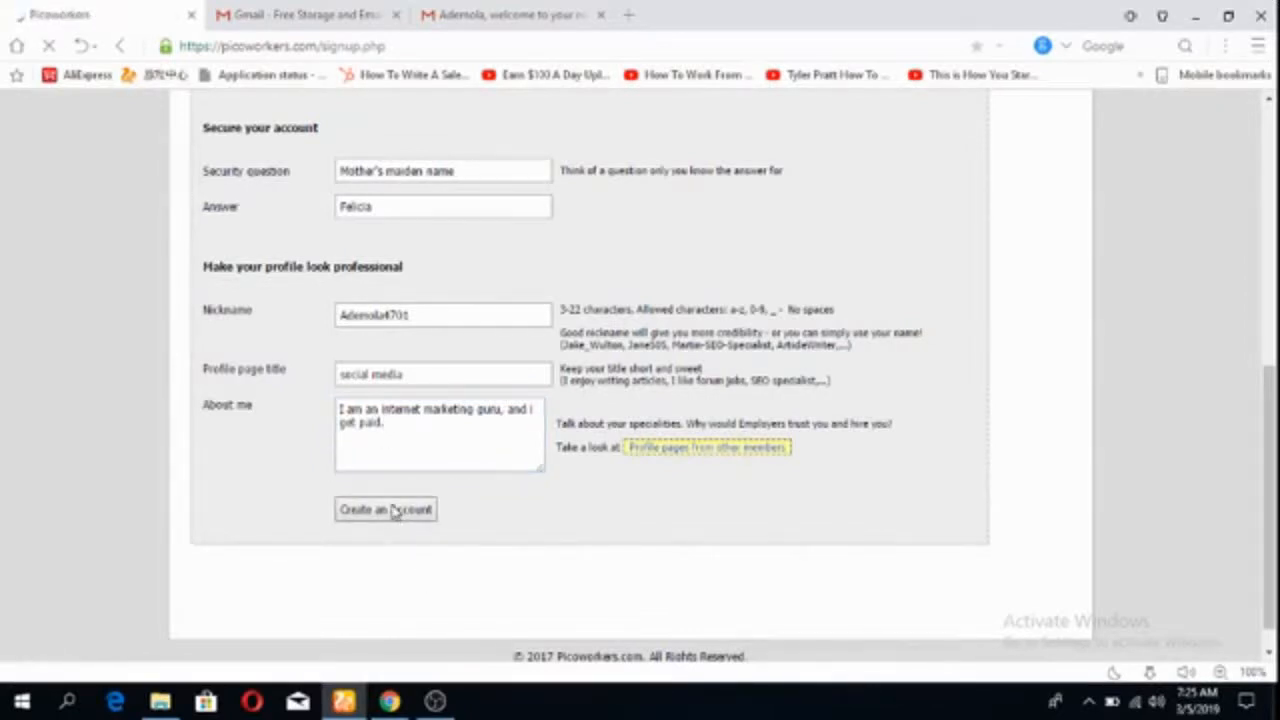
{"action": "left_click", "coordinate": [384, 510]}
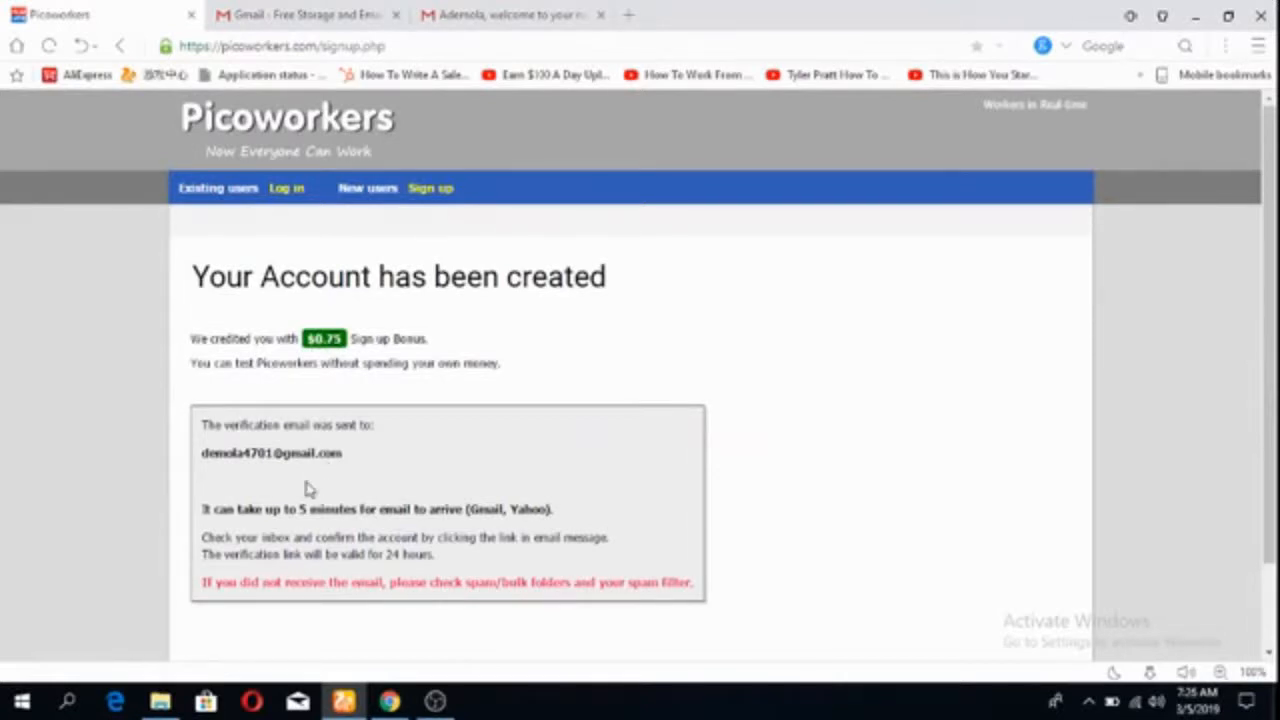
{"action": "mouse_move", "coordinate": [320, 486]}
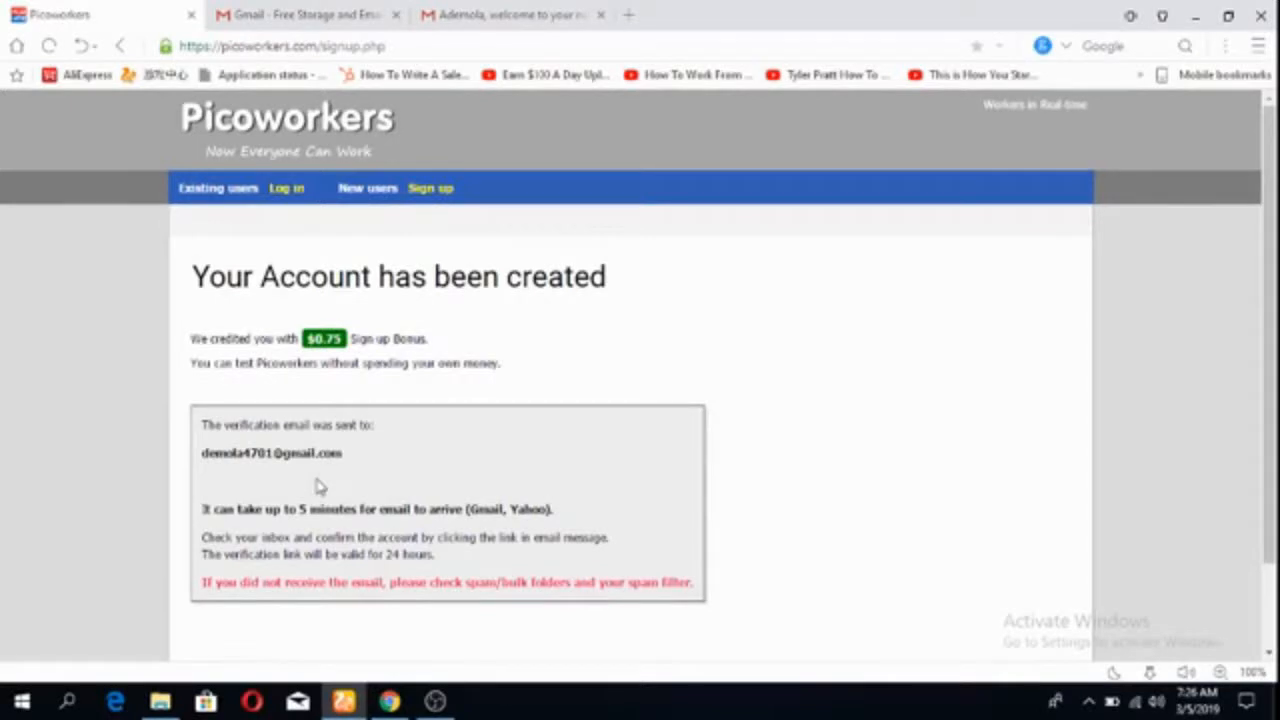
{"action": "mouse_move", "coordinate": [504, 380]}
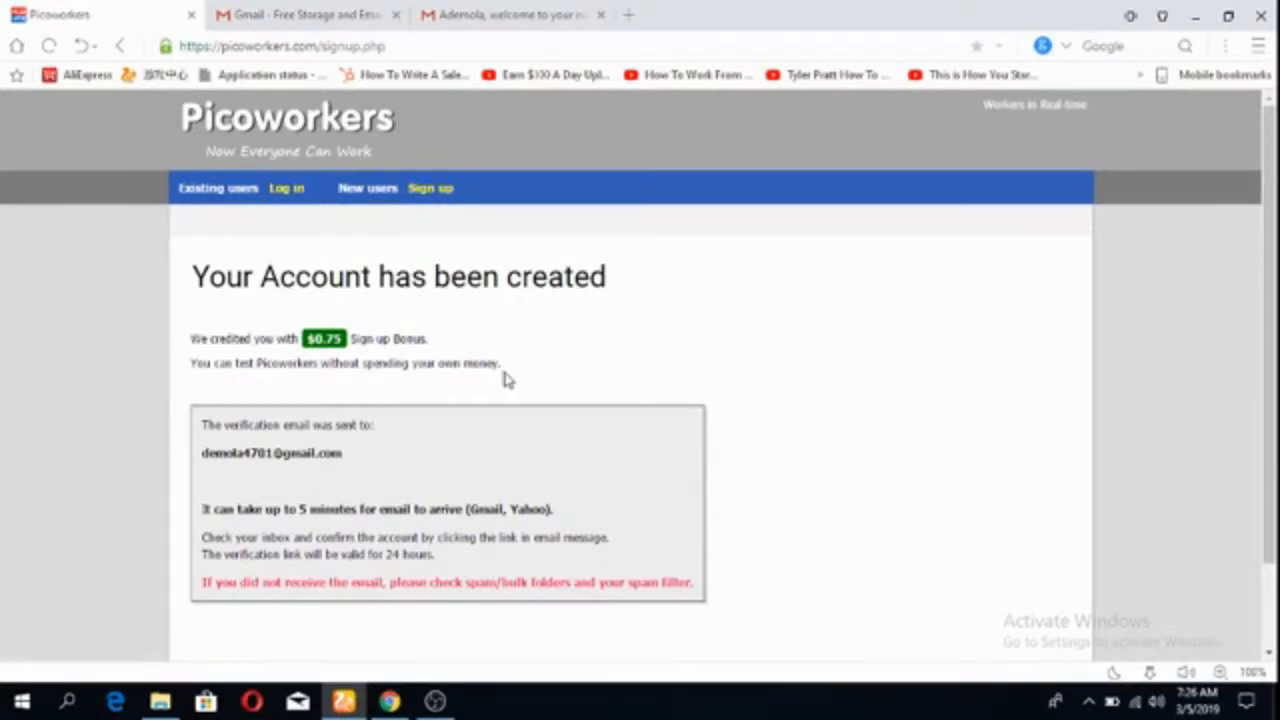
{"action": "mouse_move", "coordinate": [588, 374]}
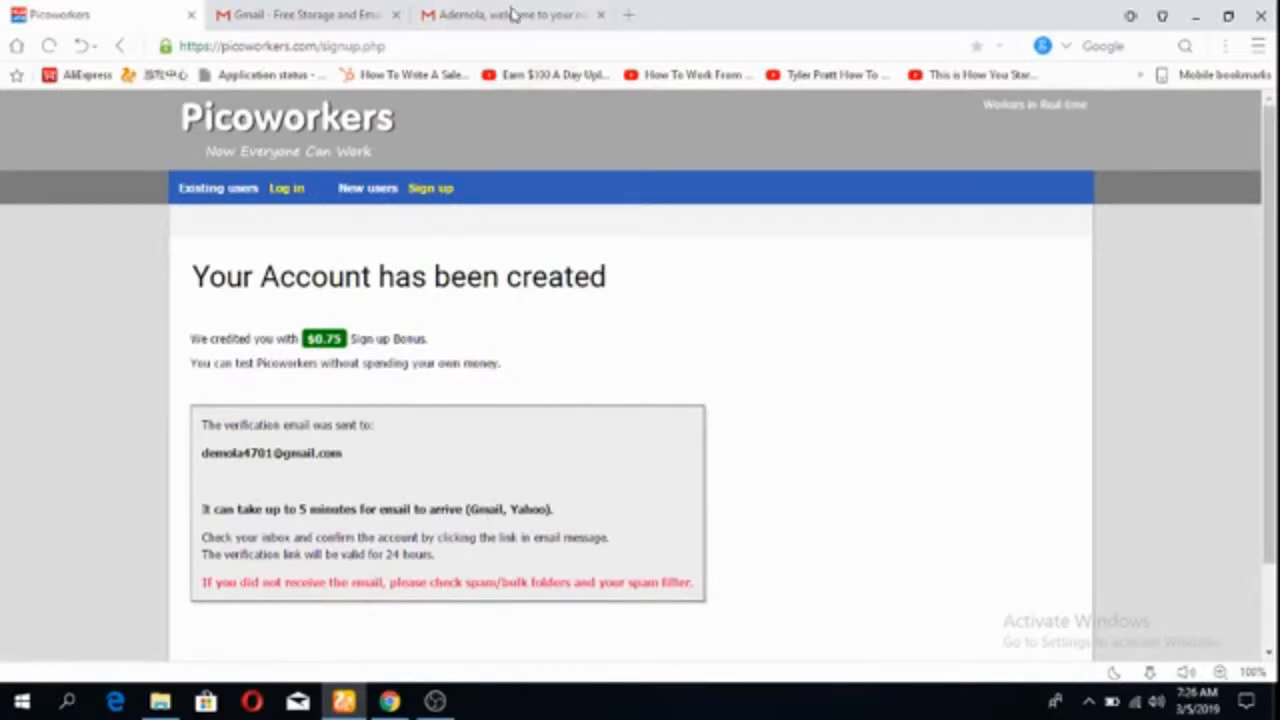
{"action": "mouse_move", "coordinate": [510, 14]}
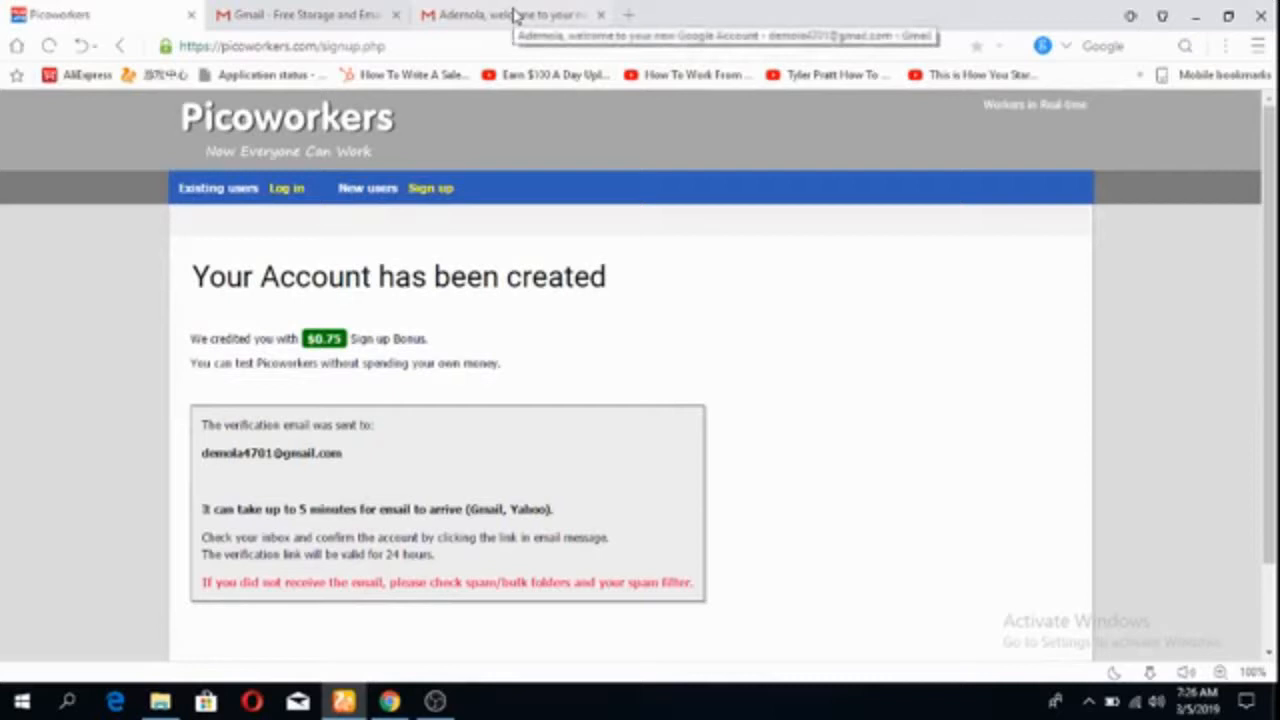
Highlight the emailed-verification instructions on the account-created page and switch toward Gmail
{"action": "left_click", "coordinate": [510, 14]}
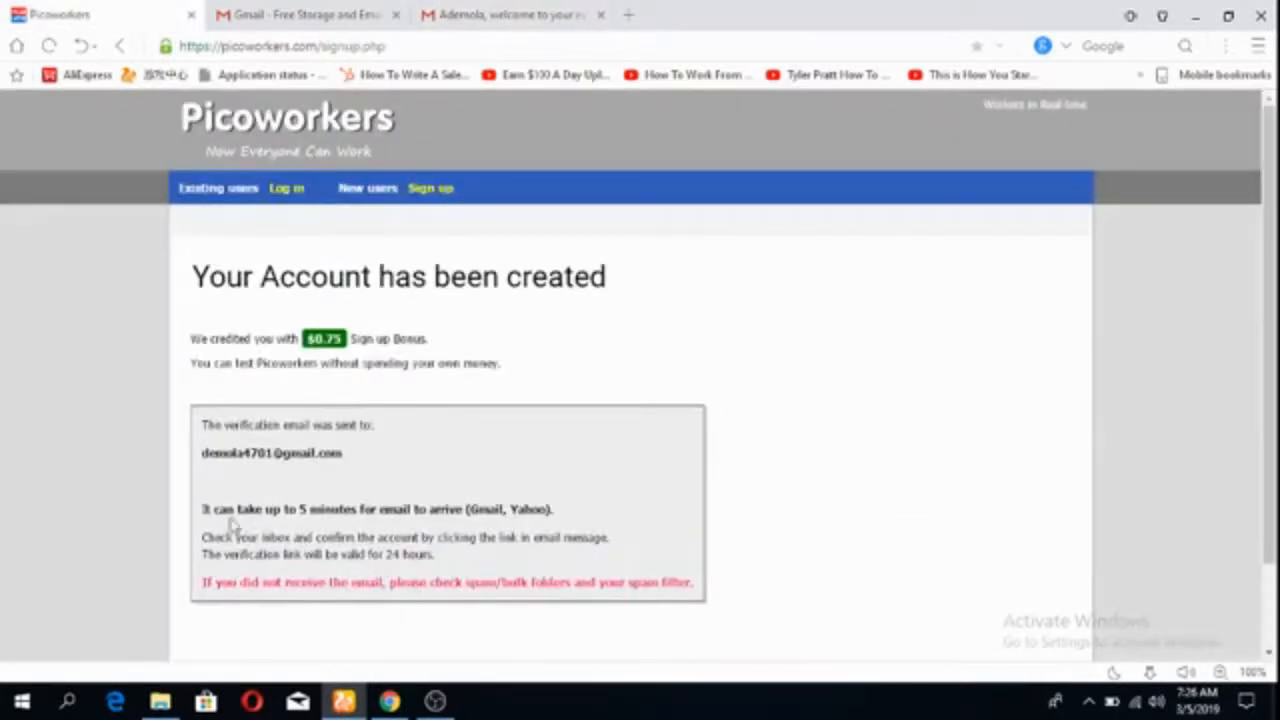
{"action": "left_click_drag", "start_coordinate": [200, 510], "coordinate": [464, 510]}
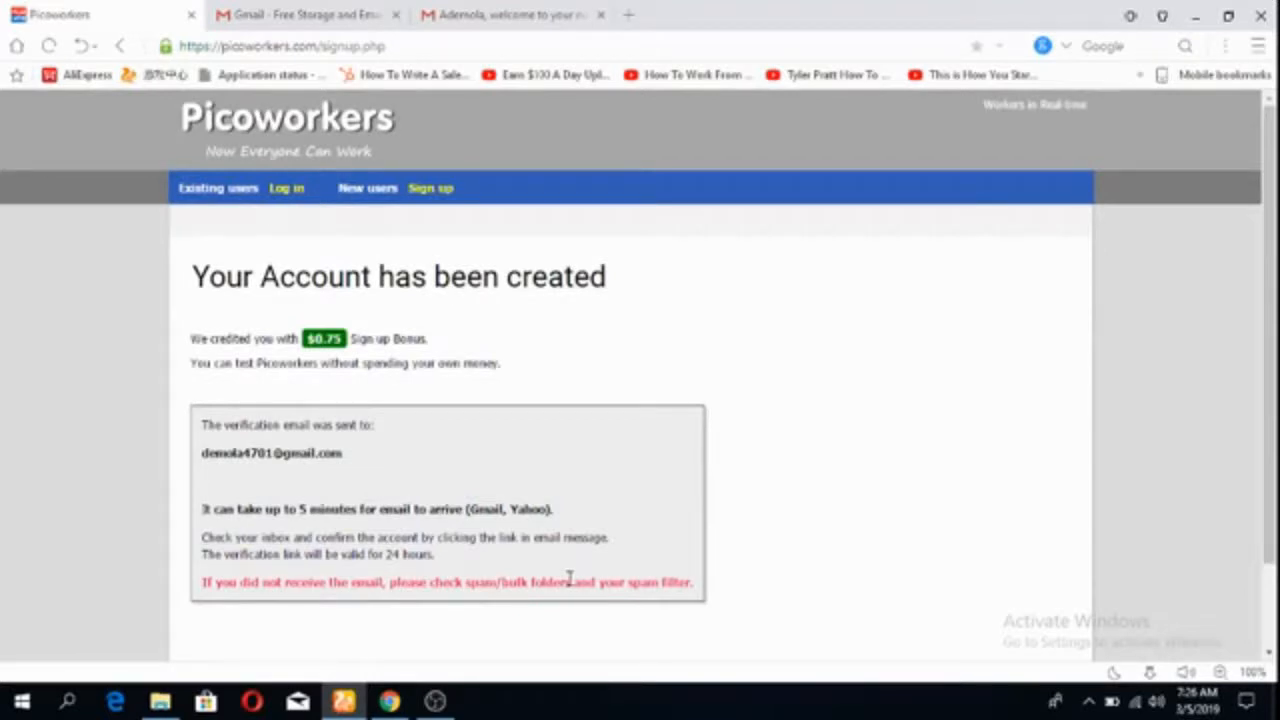
{"action": "mouse_move", "coordinate": [528, 82]}
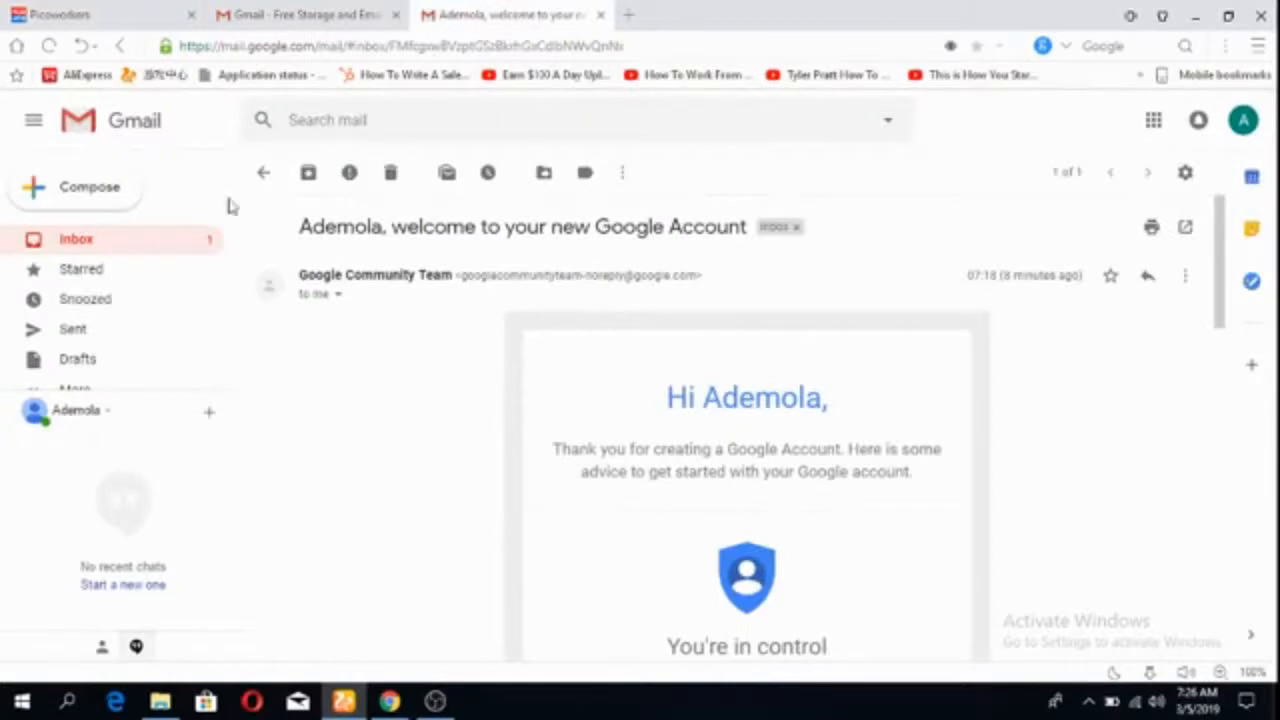
{"action": "left_click", "coordinate": [400, 46]}
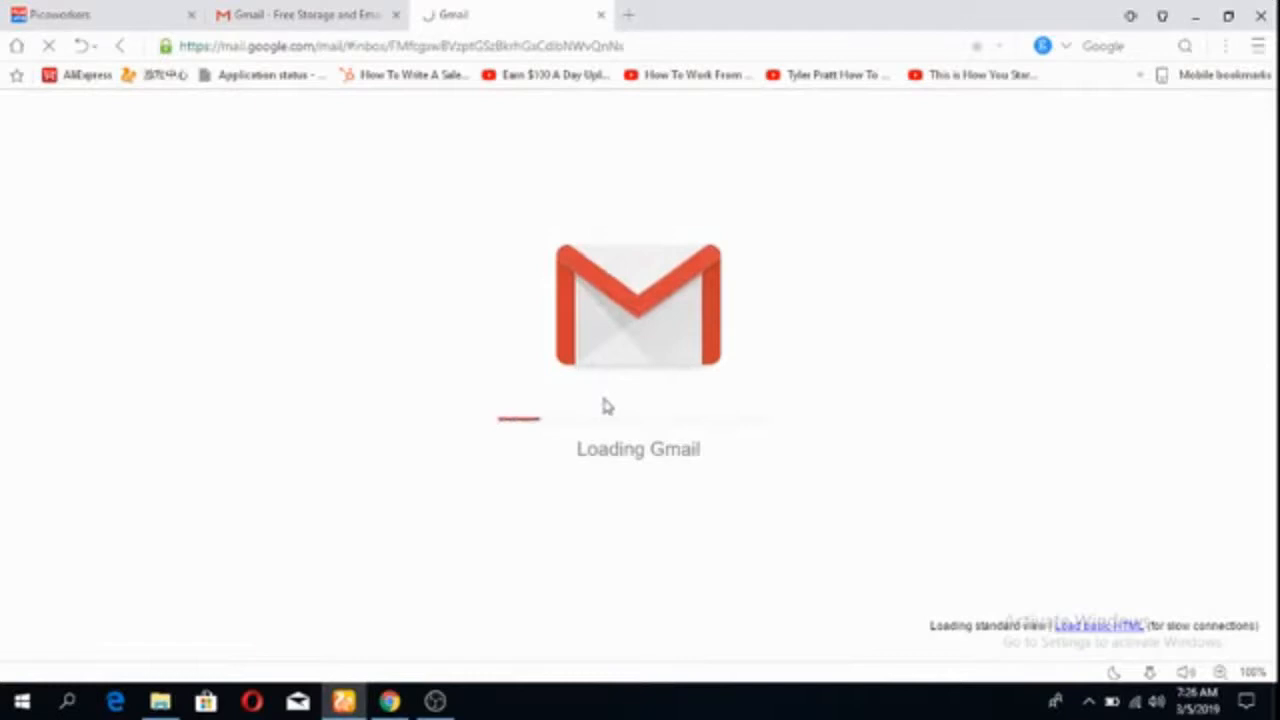
{"action": "mouse_move", "coordinate": [584, 396]}
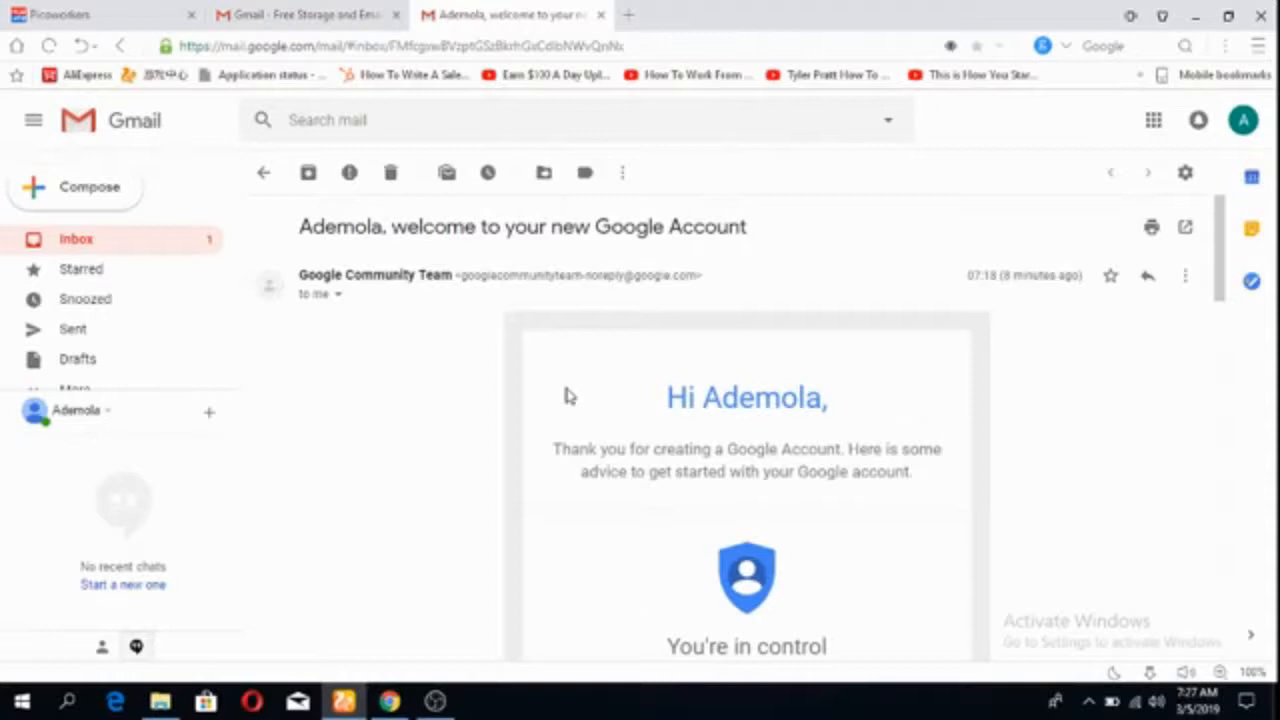
{"action": "mouse_move", "coordinate": [184, 276]}
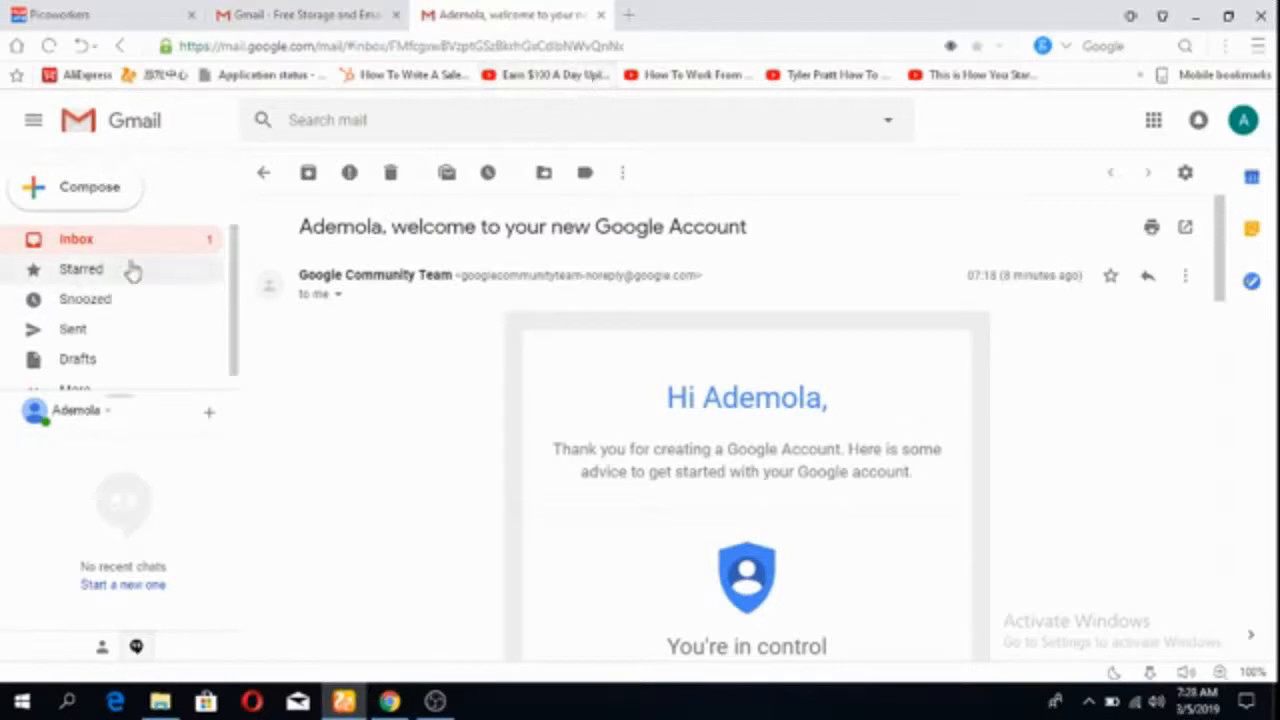
{"action": "left_click", "coordinate": [76, 240]}
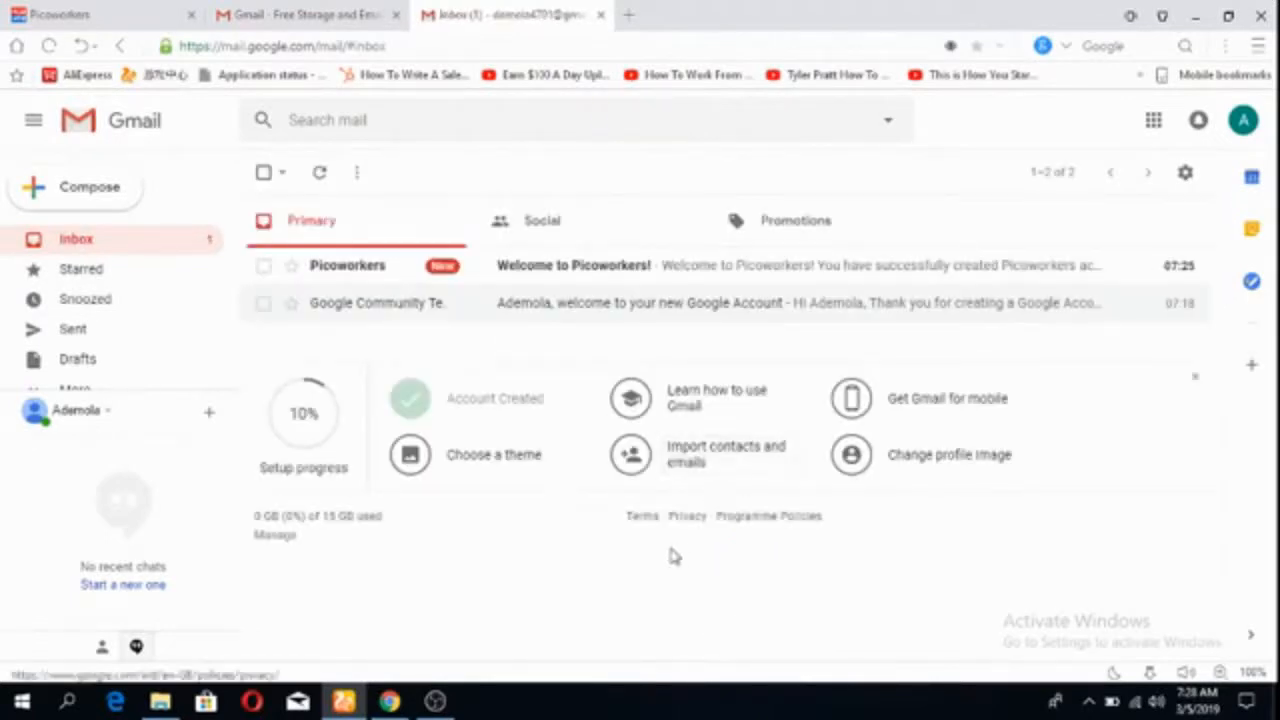
{"action": "mouse_move", "coordinate": [596, 280]}
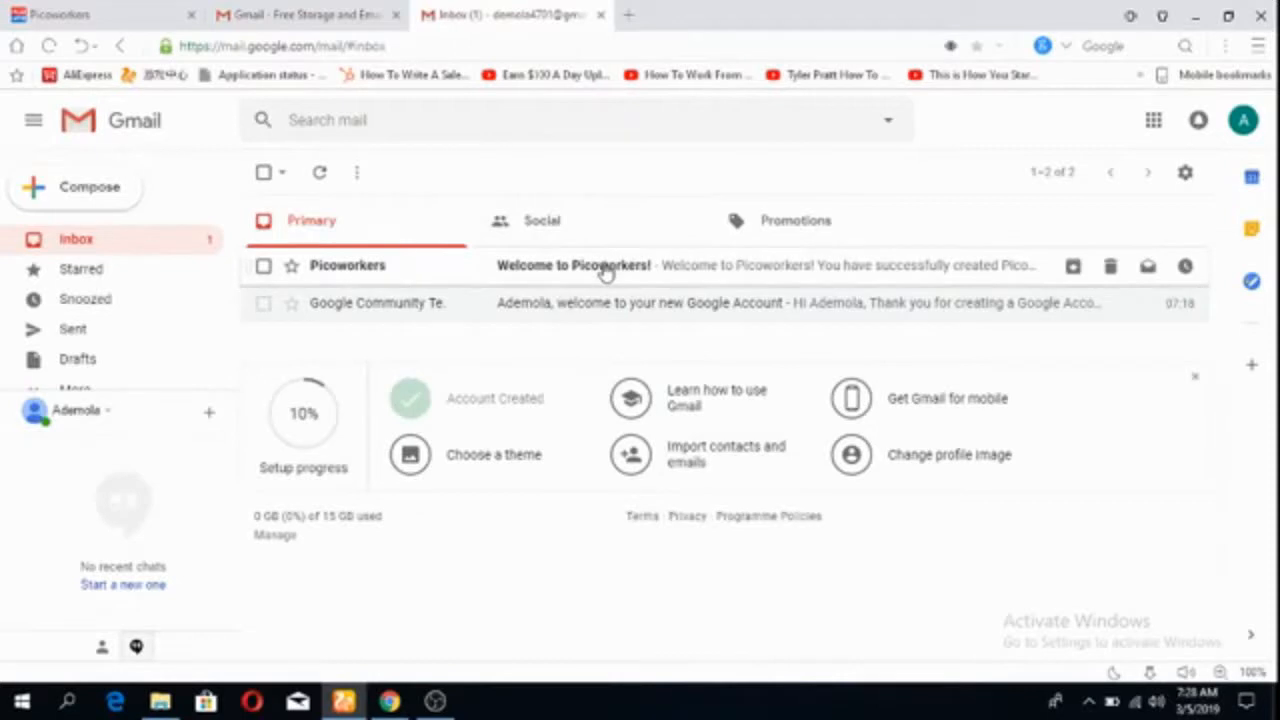
Open the 'Welcome to Picoworkers!' email and follow its account activation link
{"action": "left_click", "coordinate": [572, 264]}
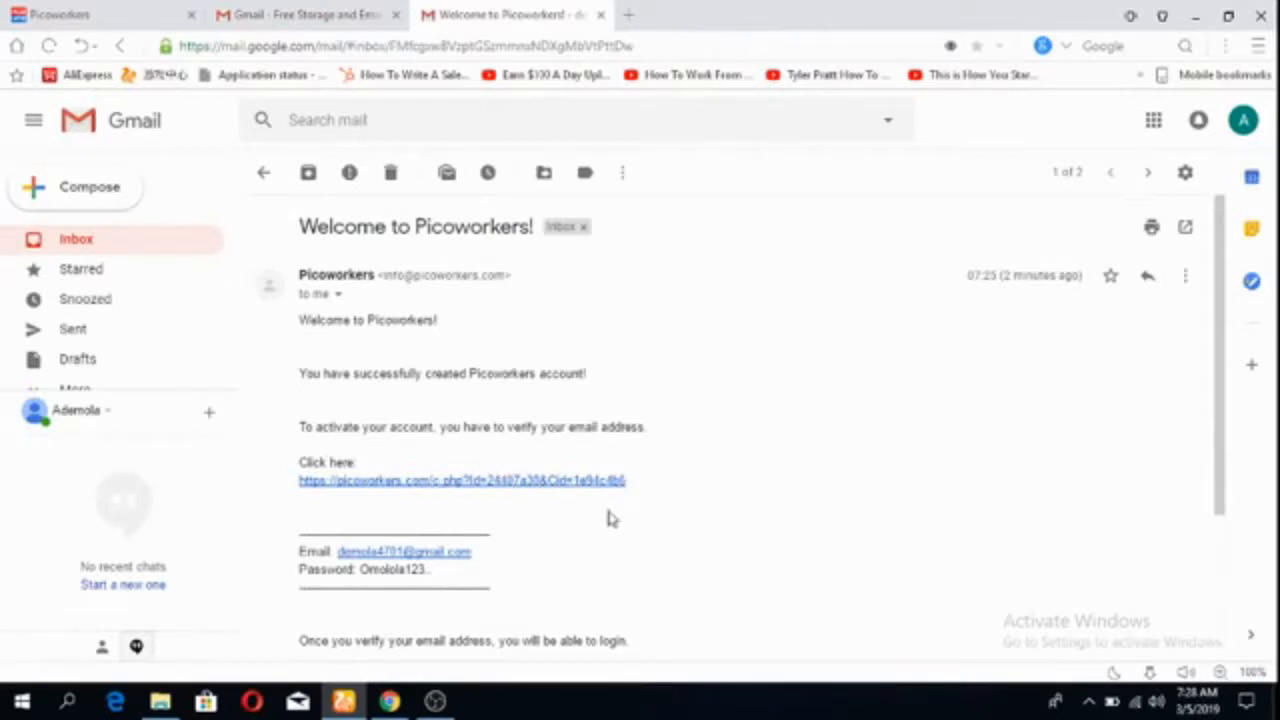
{"action": "mouse_move", "coordinate": [456, 488]}
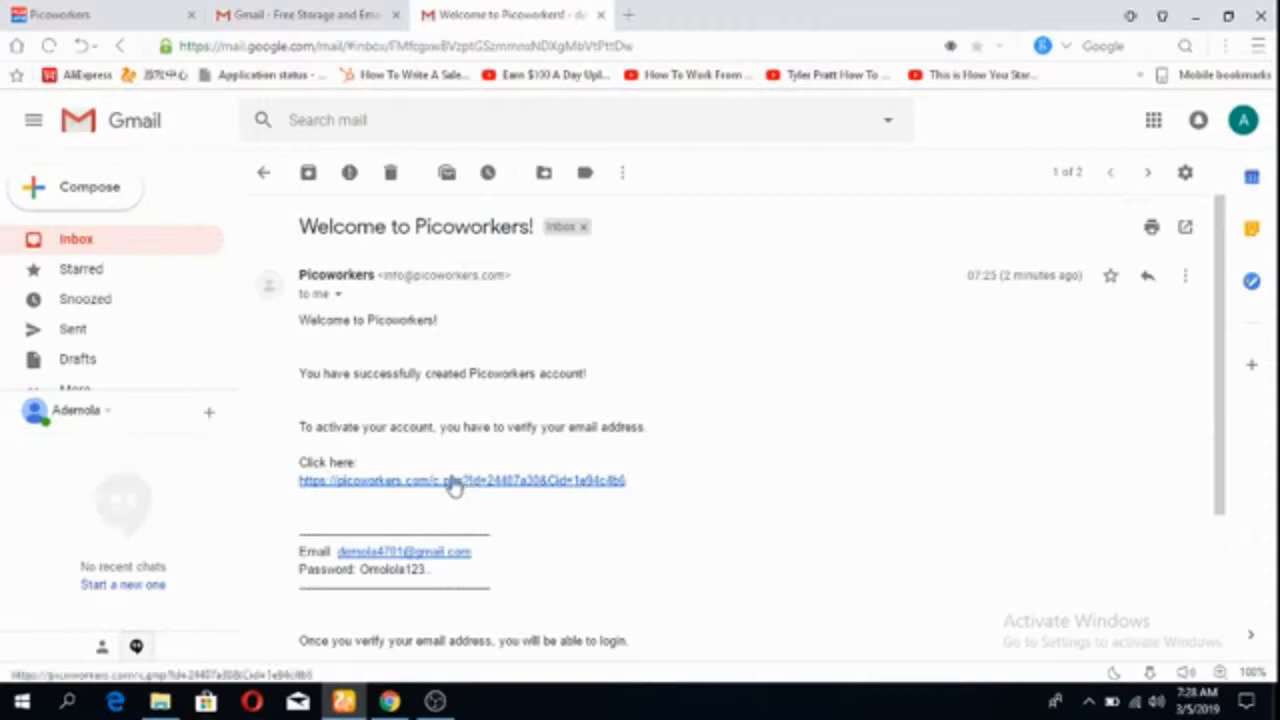
{"action": "left_click", "coordinate": [462, 480]}
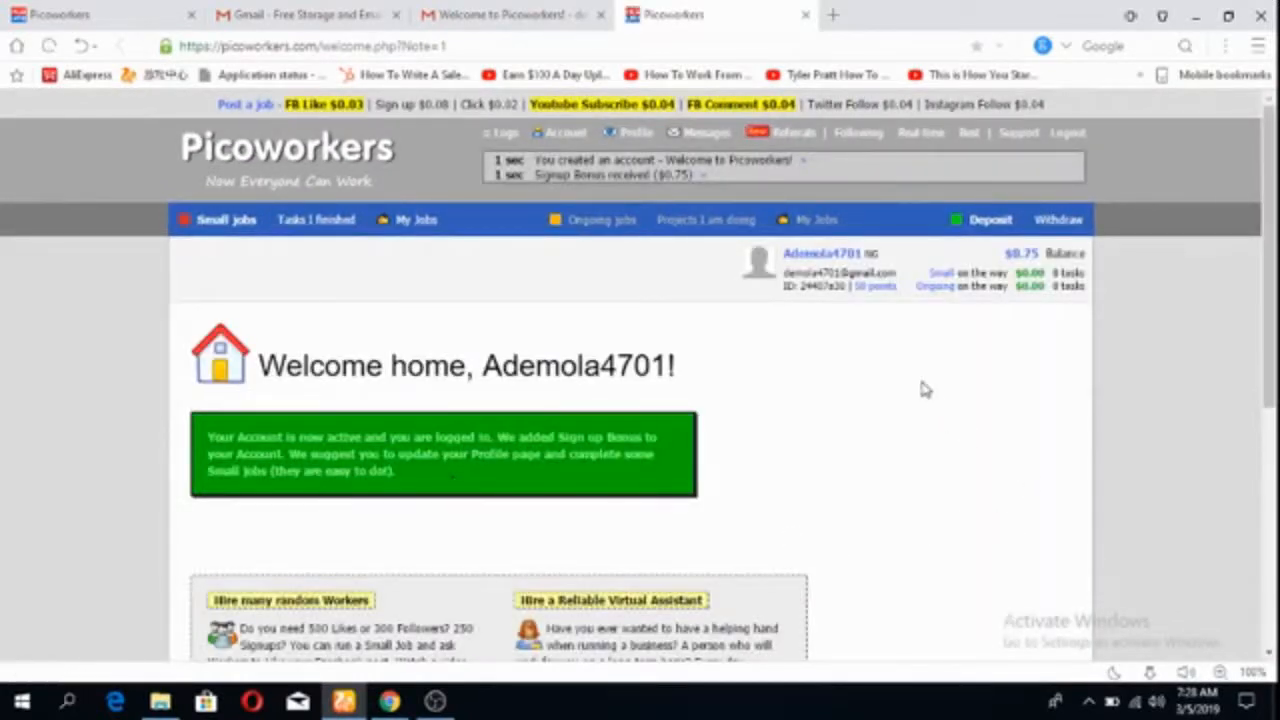
Review the activated 'Welcome home, Ademola4701!' dashboard from top to bottom and head to Small jobs
{"action": "left_click", "coordinate": [300, 14]}
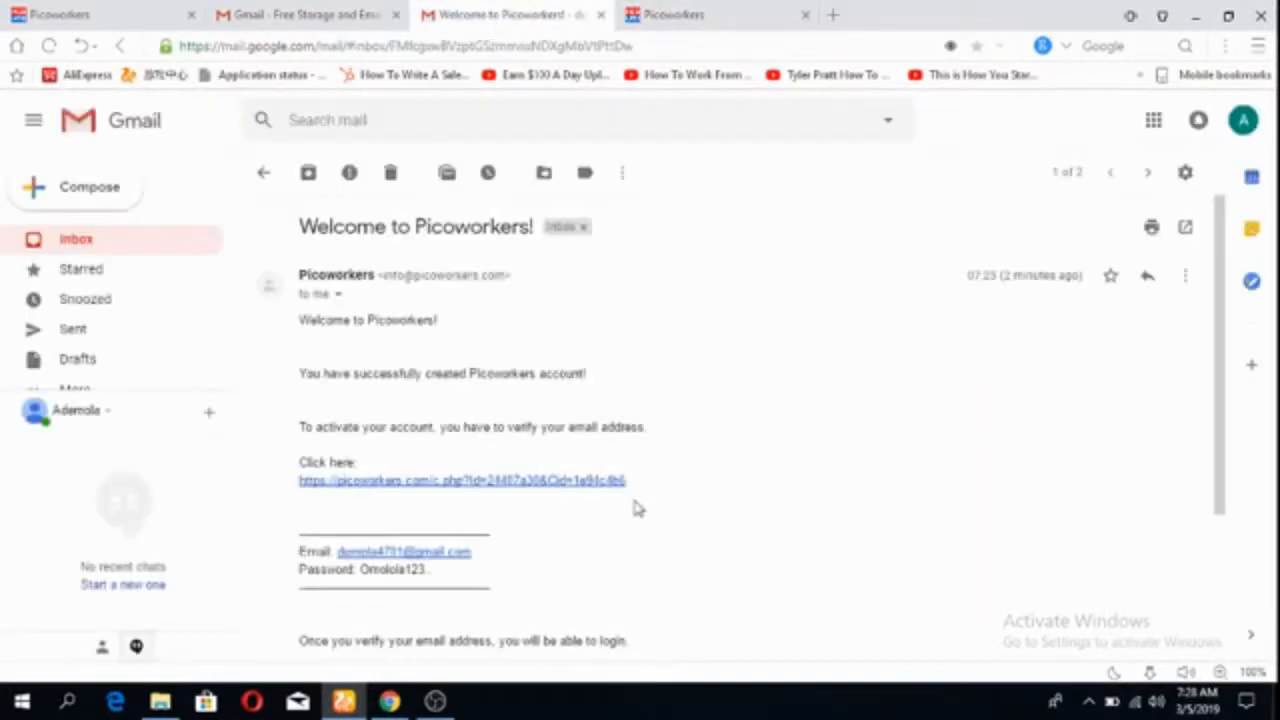
{"action": "scroll", "scroll_direction": "down", "scroll_amount": 3}
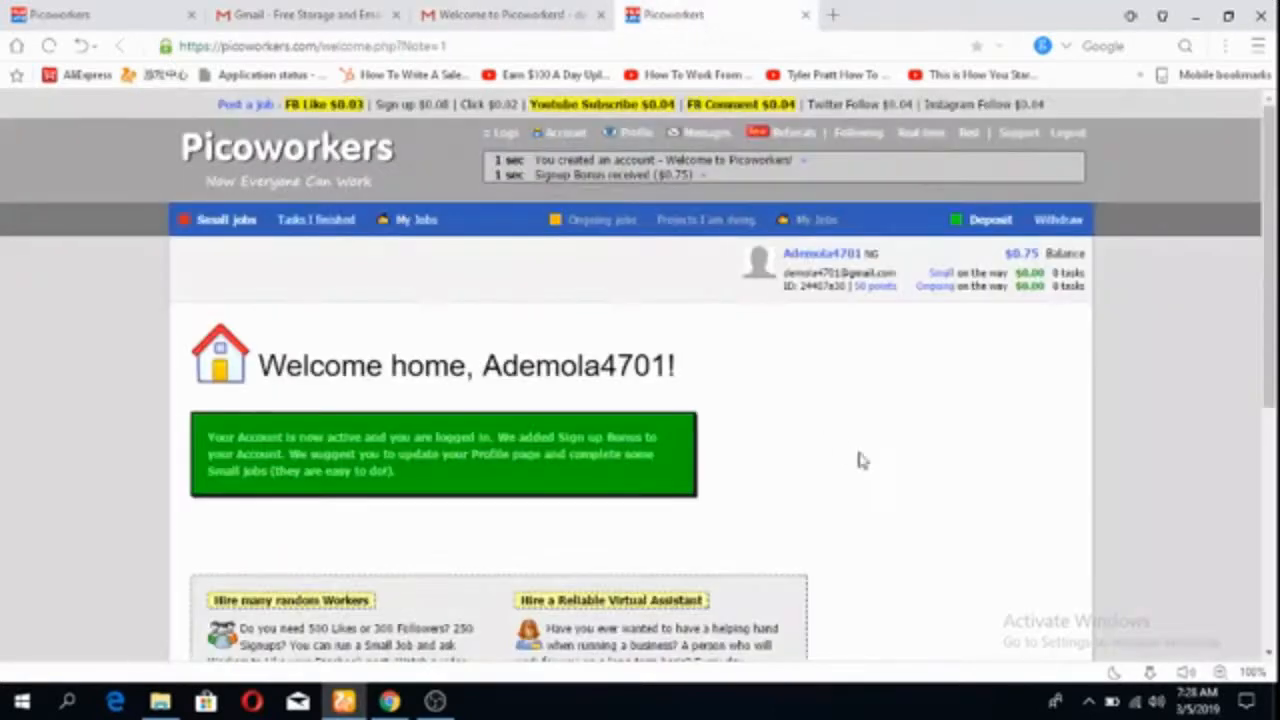
{"action": "mouse_move", "coordinate": [768, 356]}
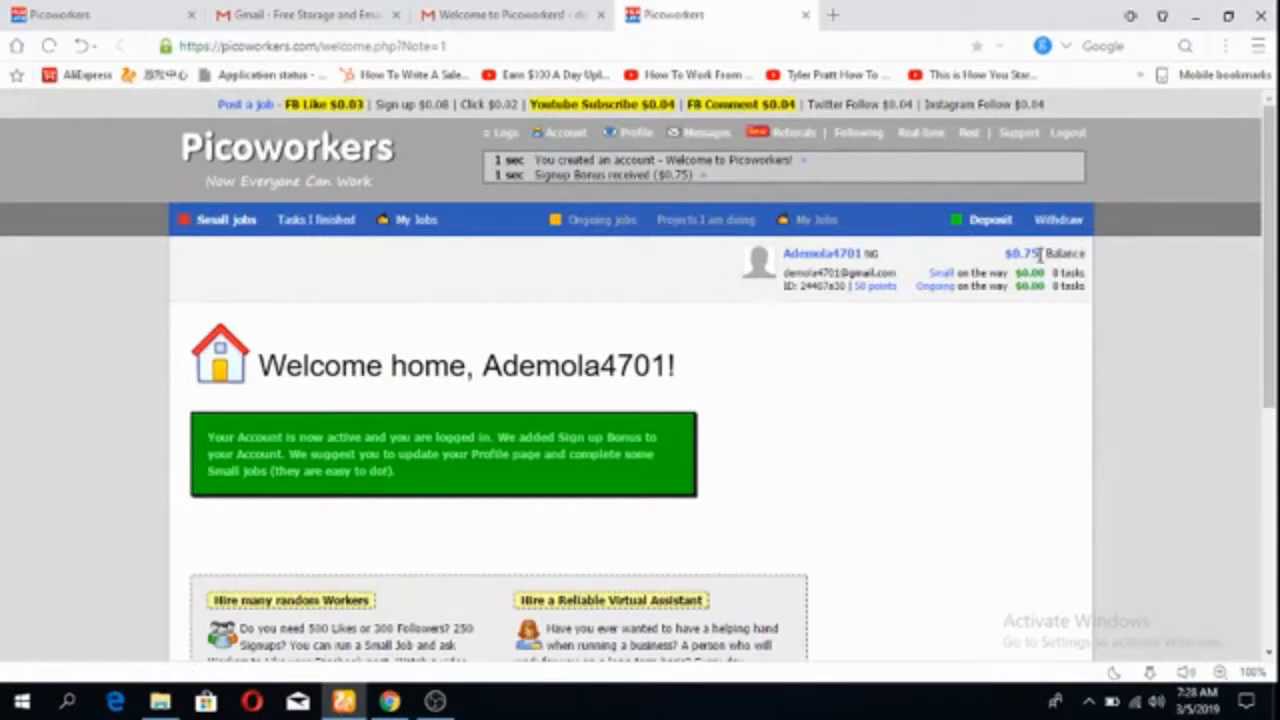
{"action": "mouse_move", "coordinate": [742, 304]}
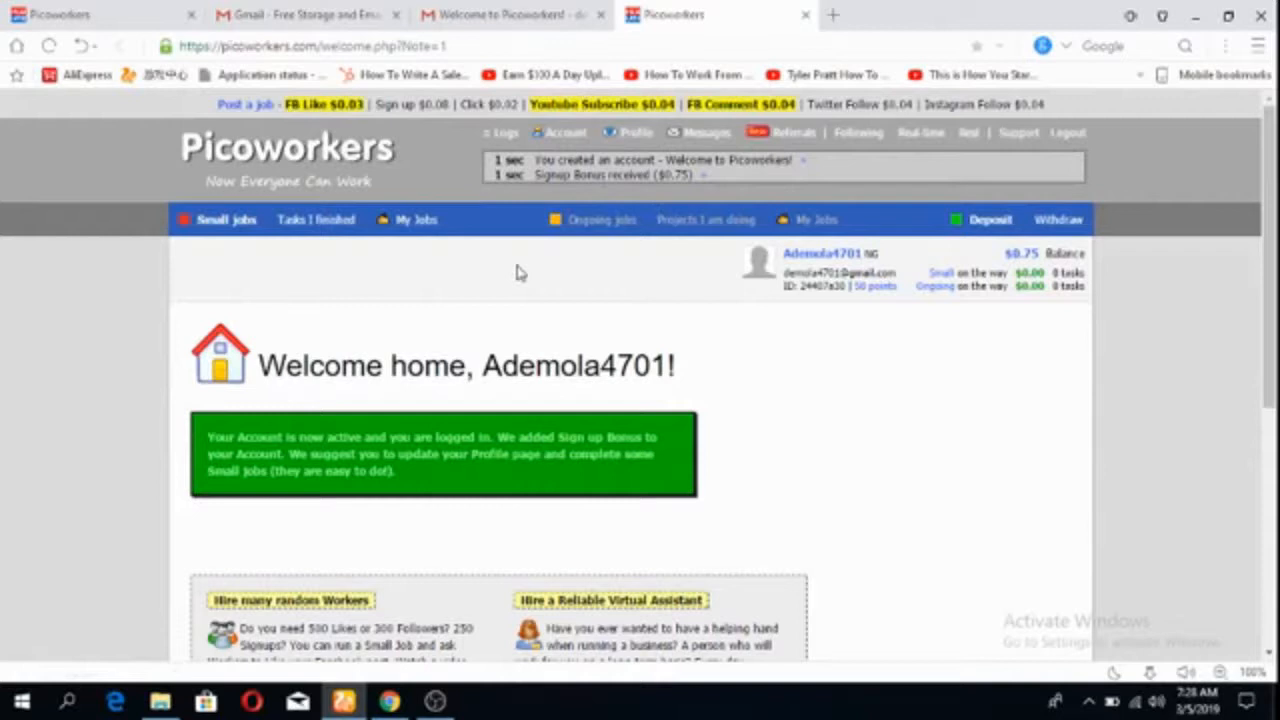
{"action": "mouse_move", "coordinate": [340, 232]}
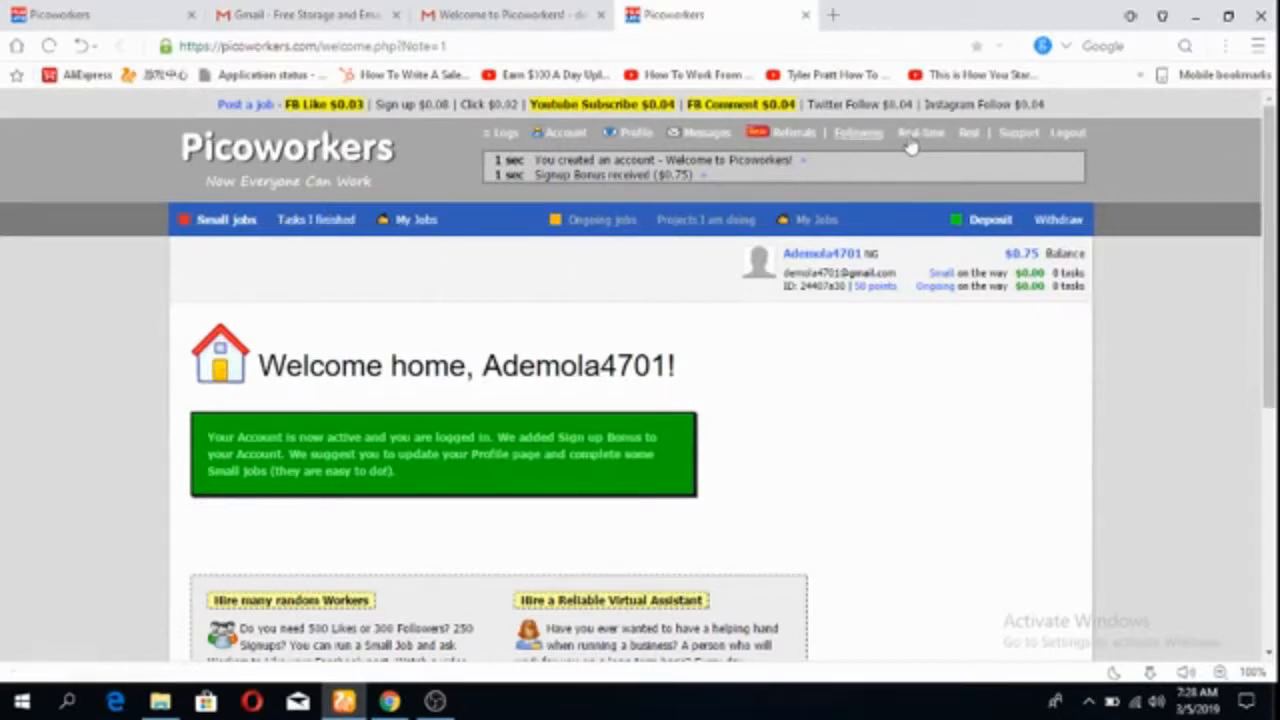
{"action": "mouse_move", "coordinate": [324, 292]}
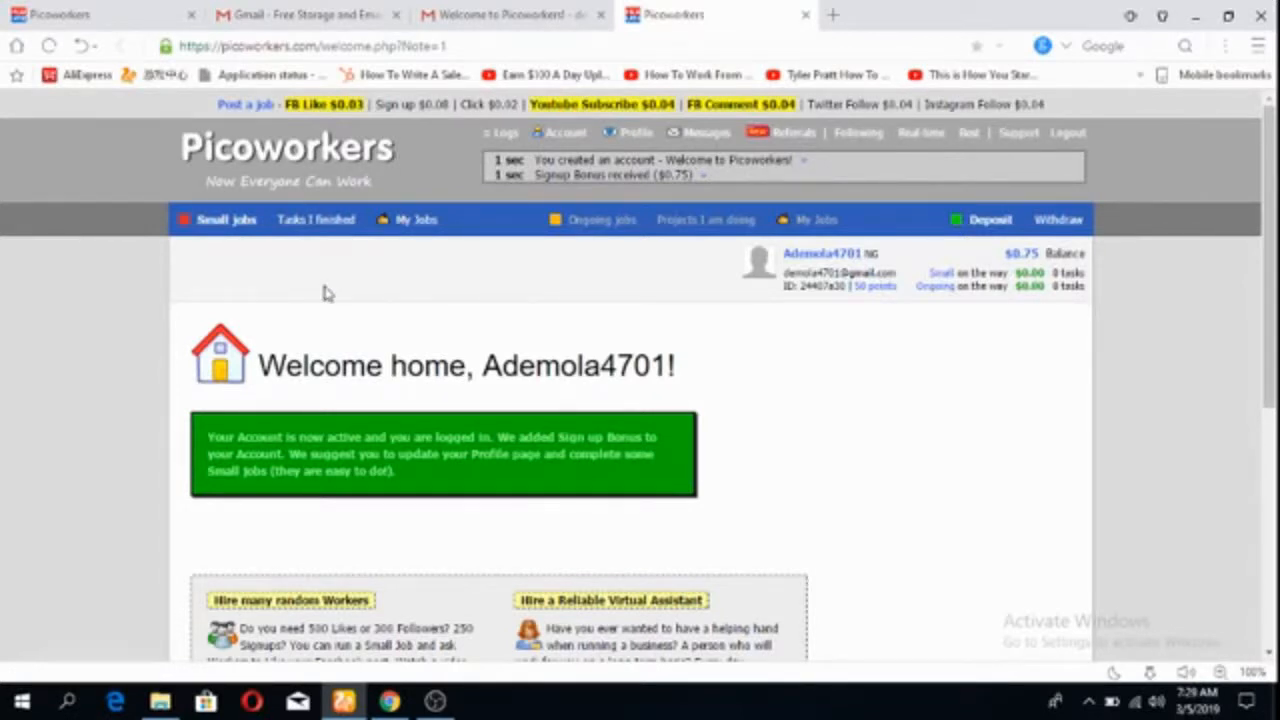
{"action": "mouse_move", "coordinate": [484, 344]}
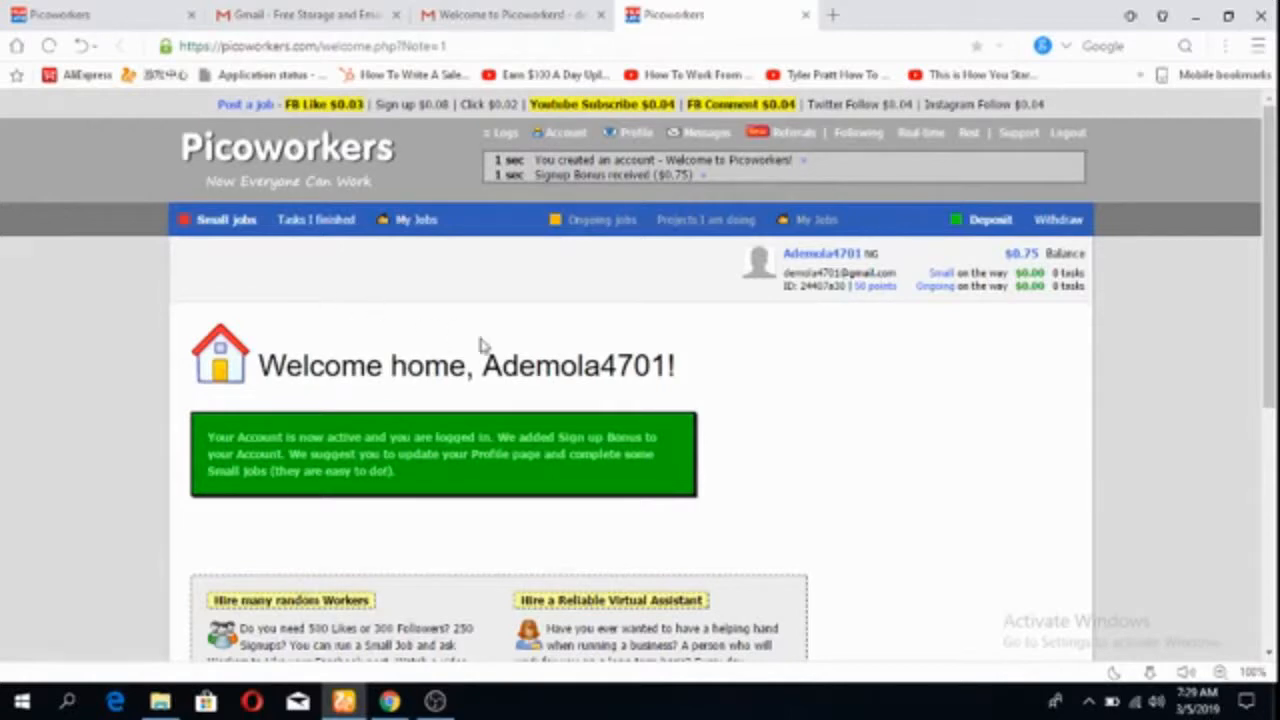
{"action": "scroll", "scroll_direction": "down", "scroll_amount": 3}
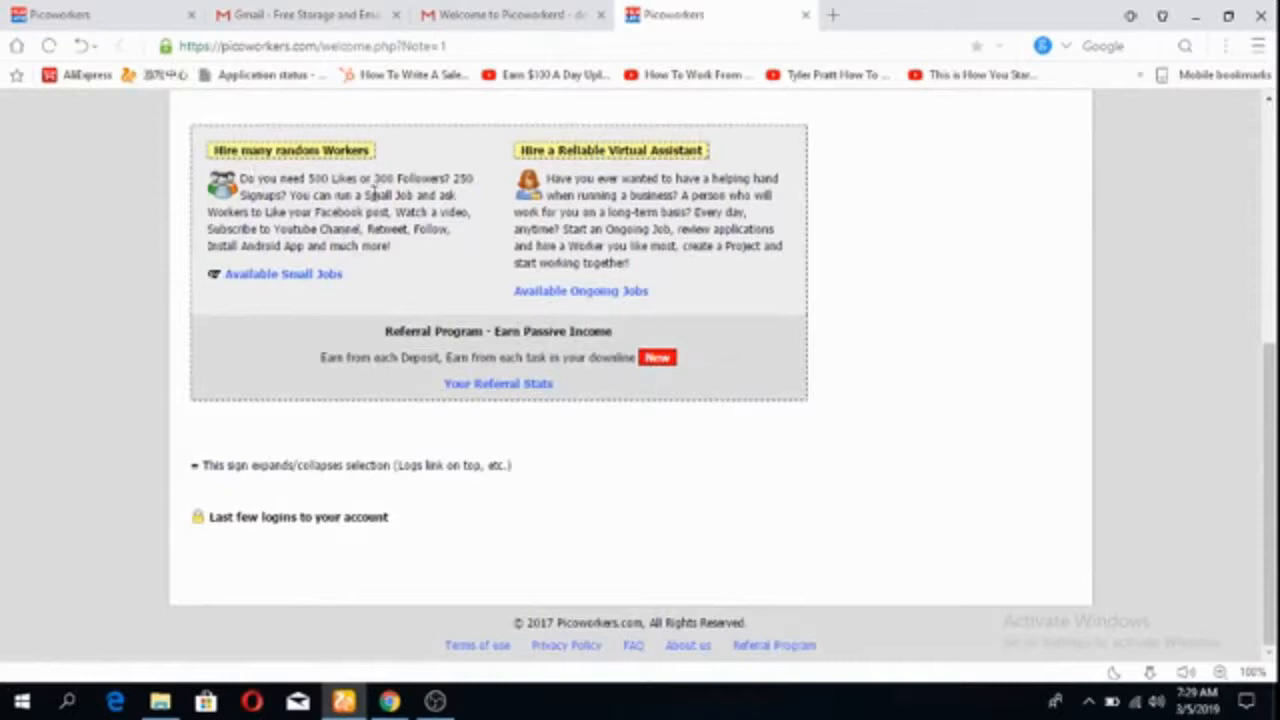
{"action": "mouse_move", "coordinate": [616, 230]}
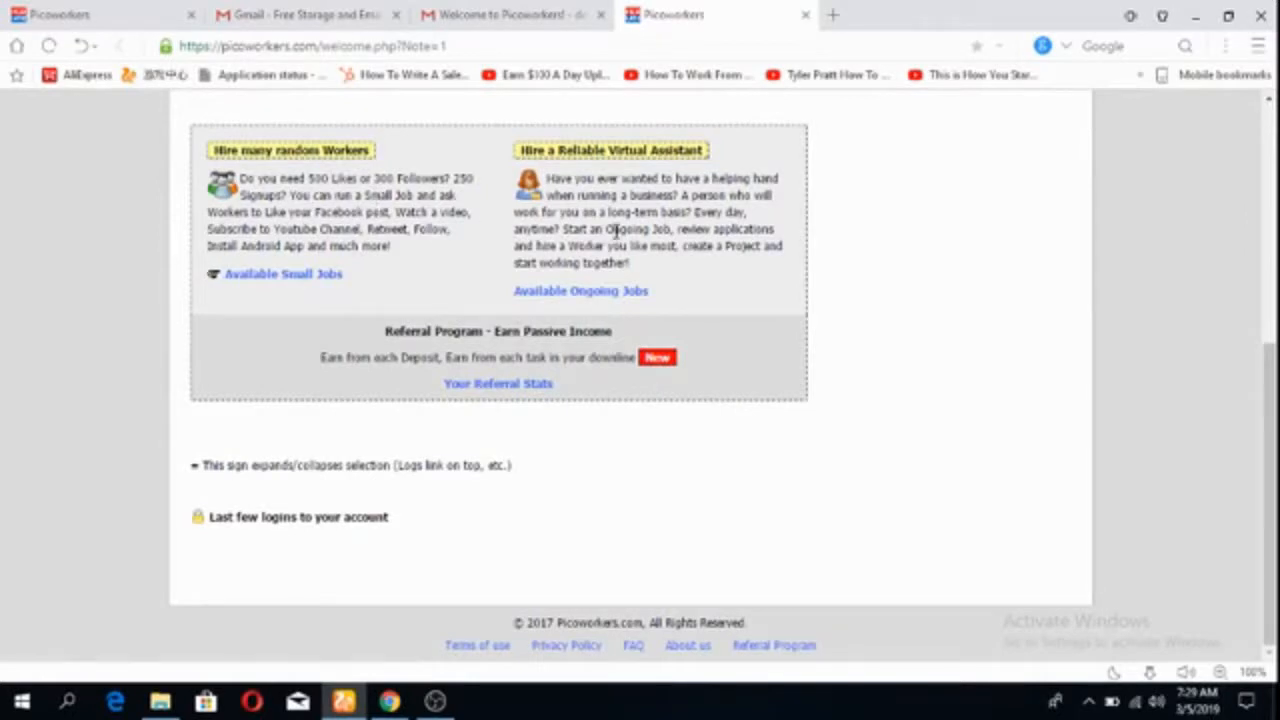
{"action": "mouse_move", "coordinate": [620, 228]}
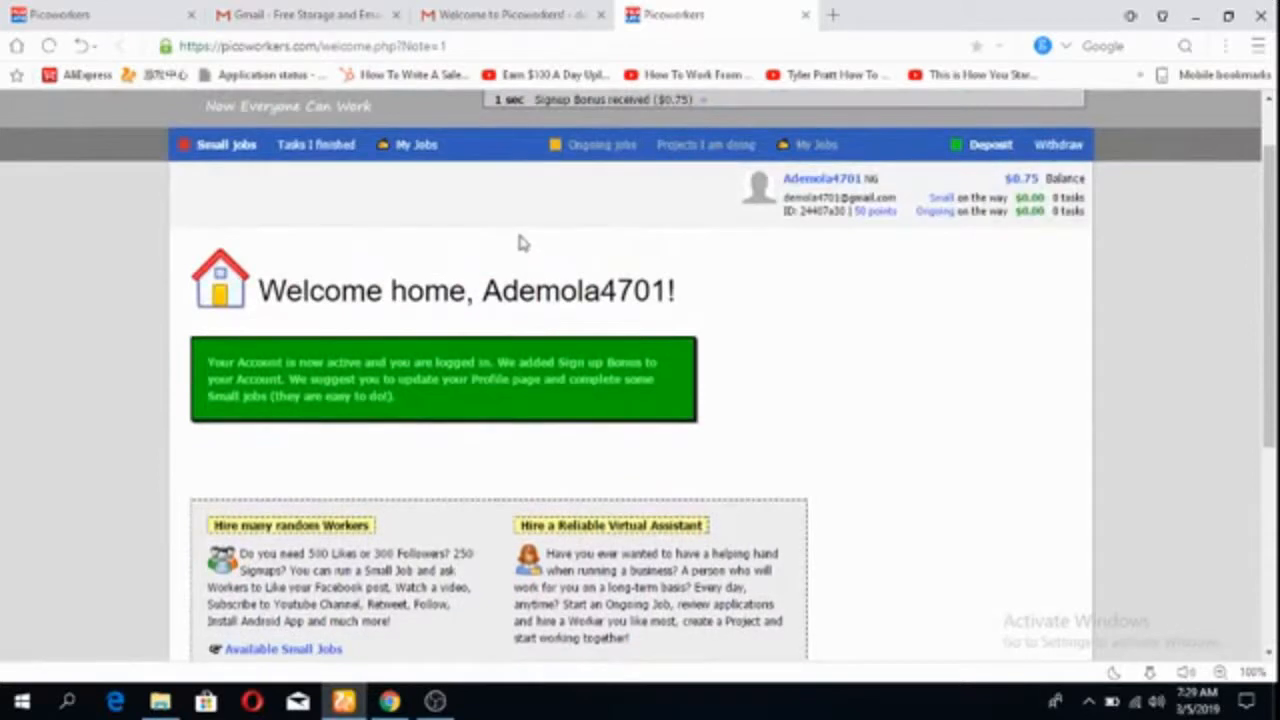
{"action": "mouse_move", "coordinate": [272, 190]}
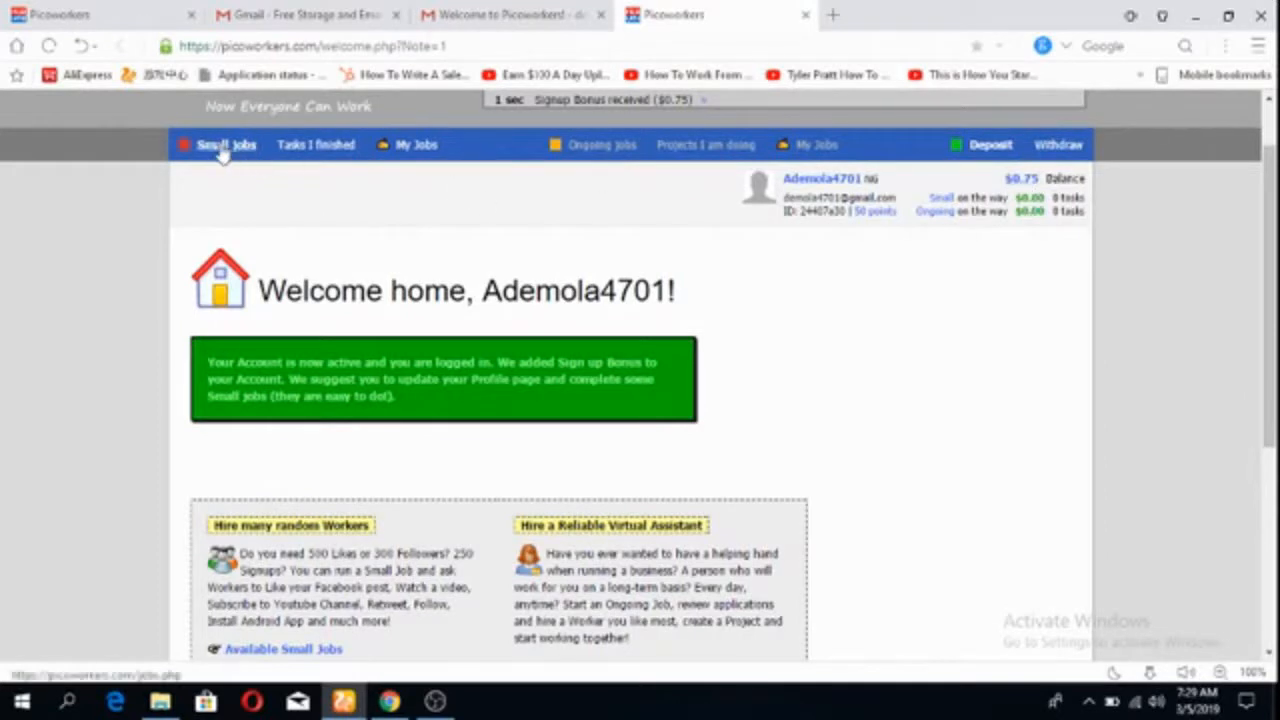
{"action": "left_click", "coordinate": [224, 144]}
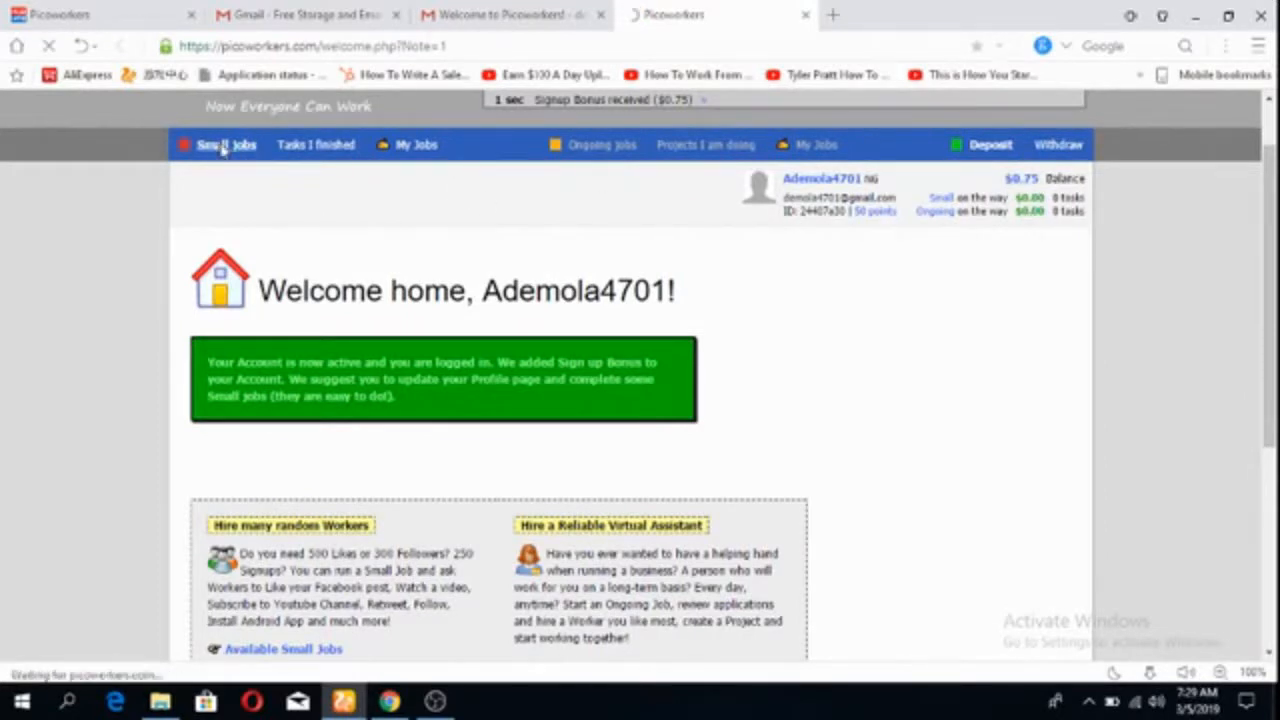
Show the Available Jobs table of 115 small jobs with their payments and completion counts
{"action": "left_click", "coordinate": [226, 144]}
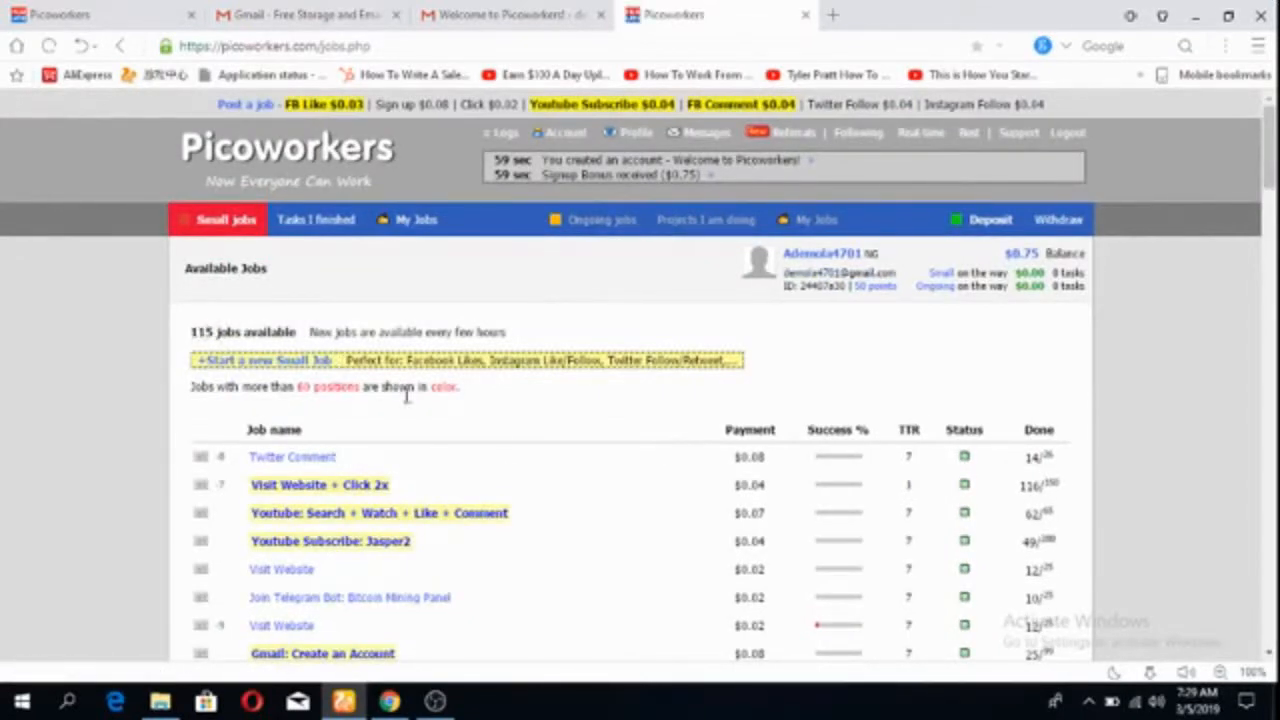
{"action": "scroll", "scroll_direction": "down", "scroll_amount": 3}
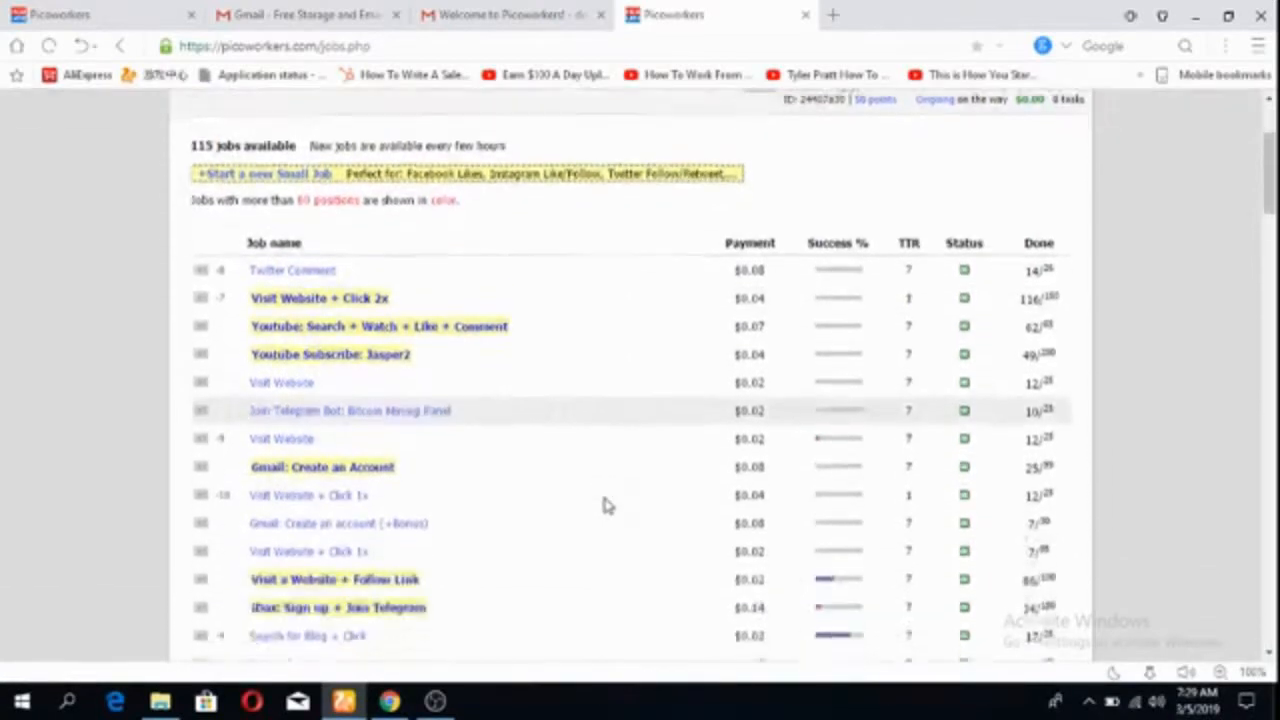
{"action": "scroll", "scroll_direction": "down", "scroll_amount": 3}
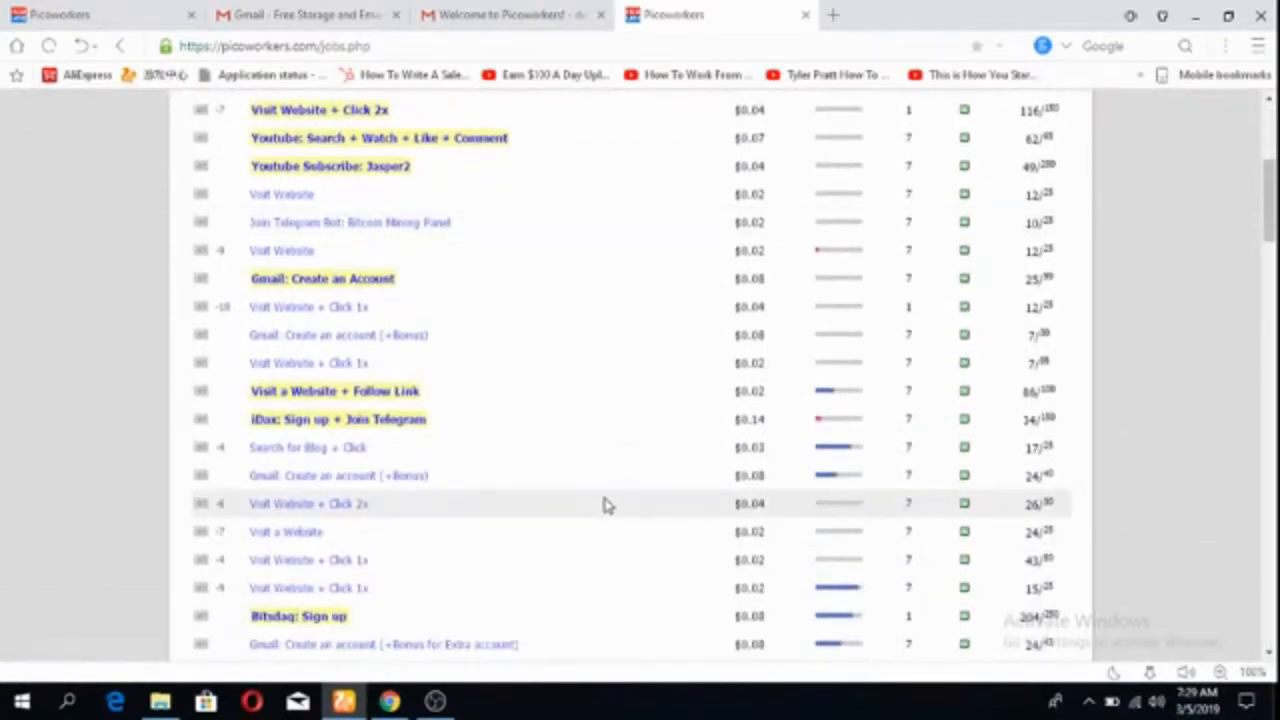
{"action": "mouse_move", "coordinate": [304, 448]}
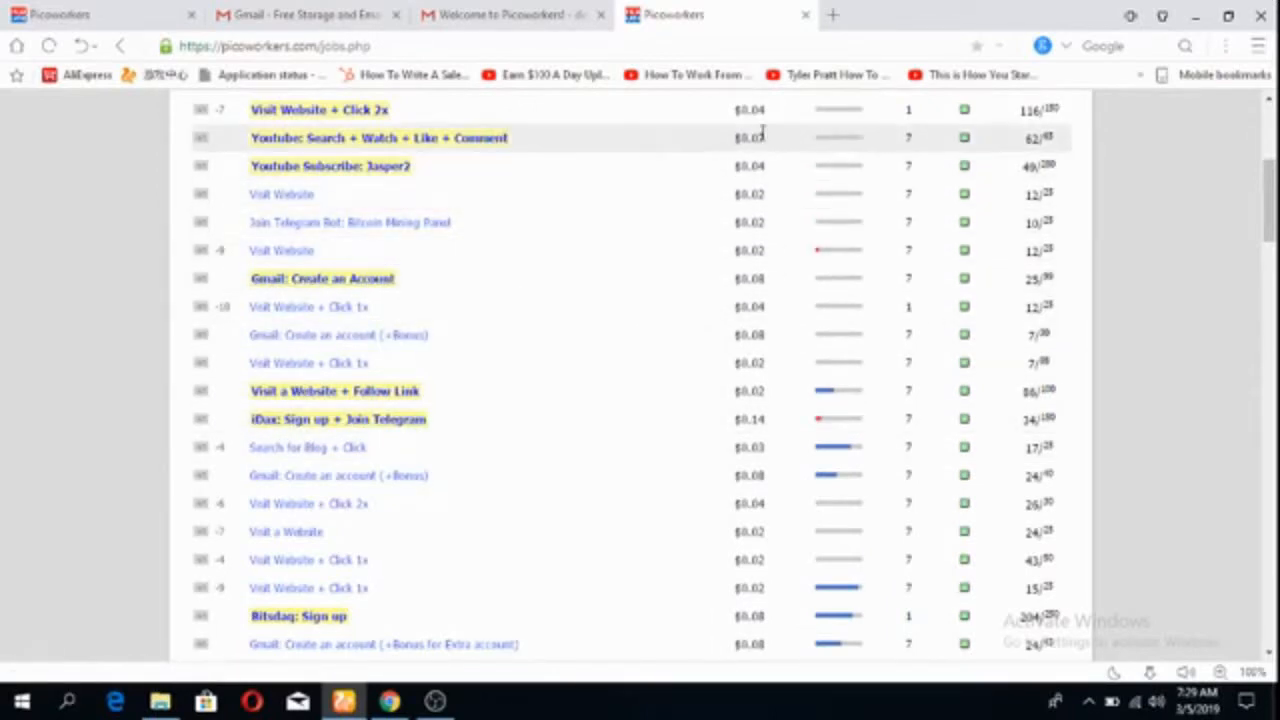
{"action": "mouse_move", "coordinate": [772, 170]}
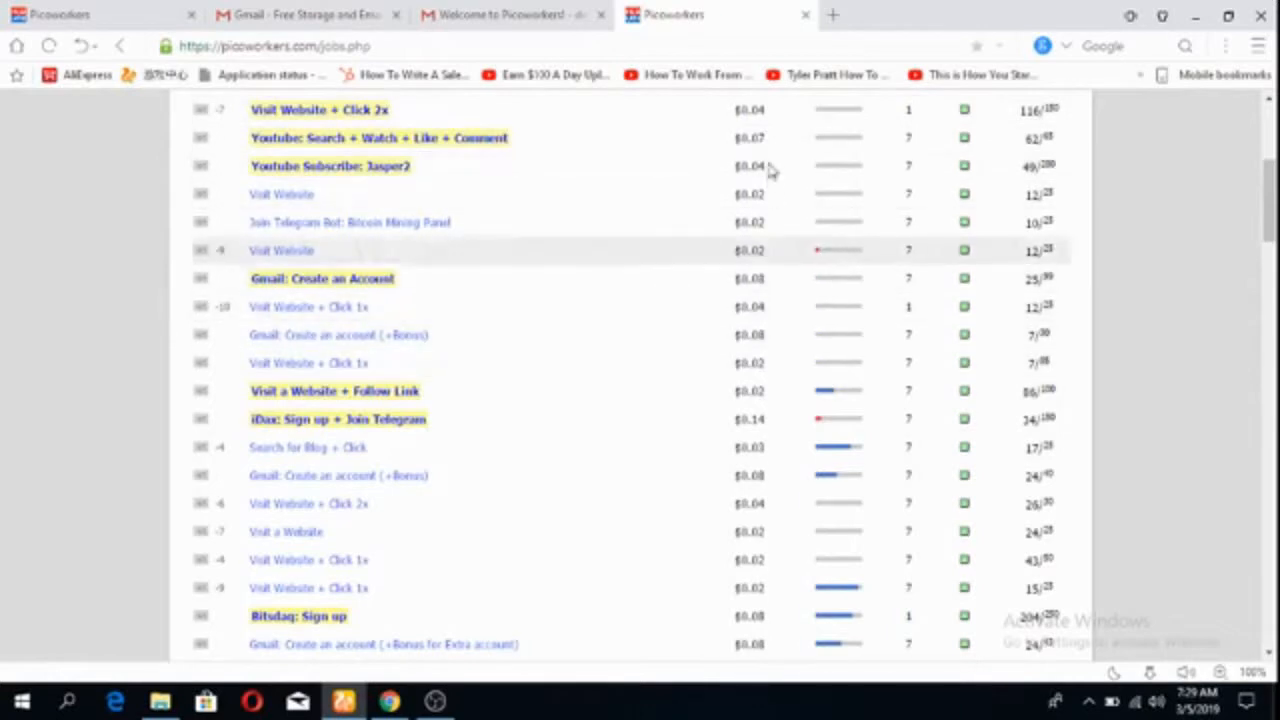
{"action": "mouse_move", "coordinate": [764, 412]}
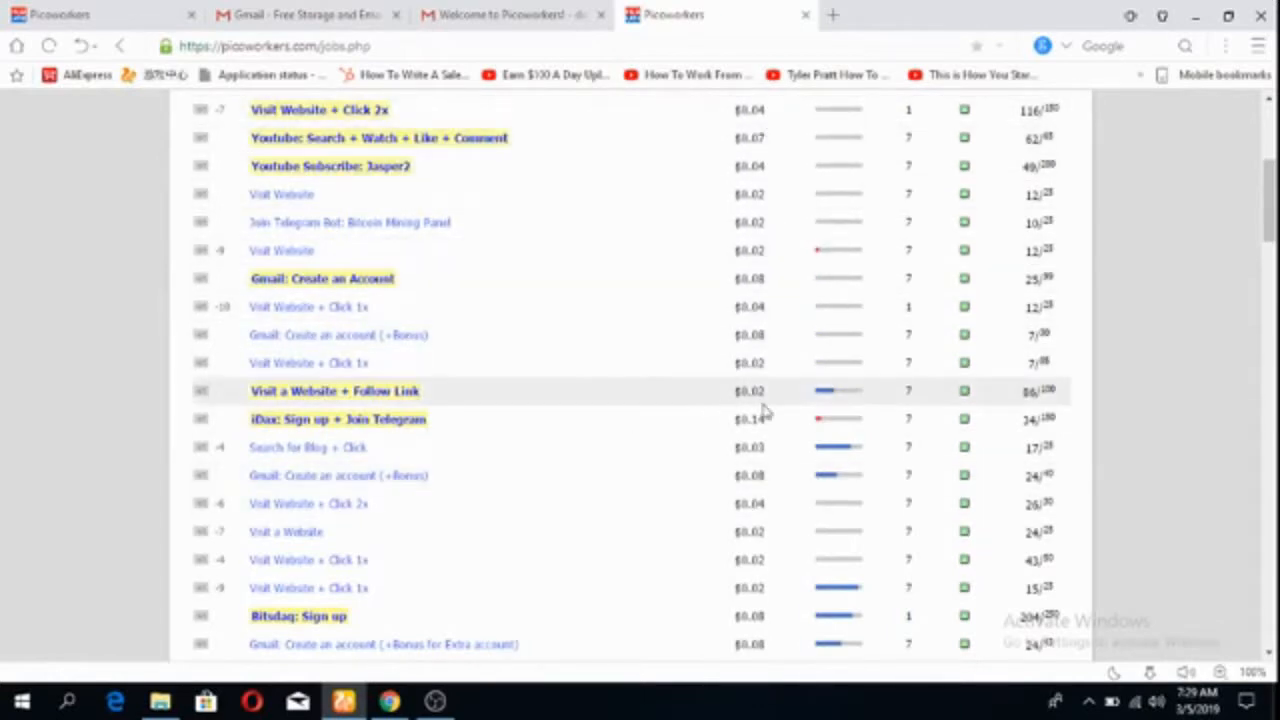